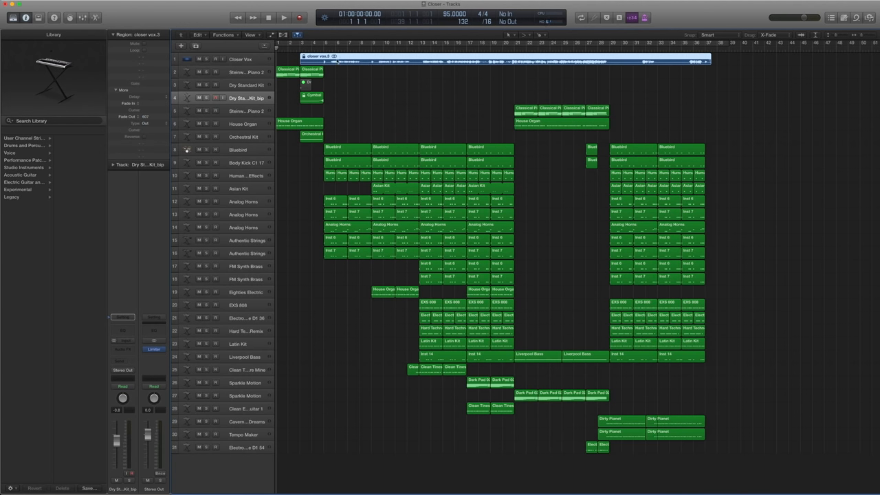
mouse_move(349, 75)
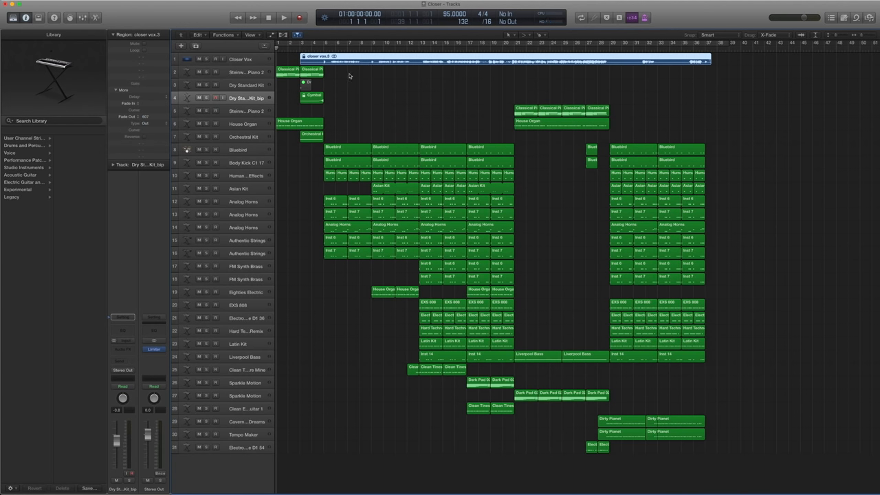
mouse_move(357, 69)
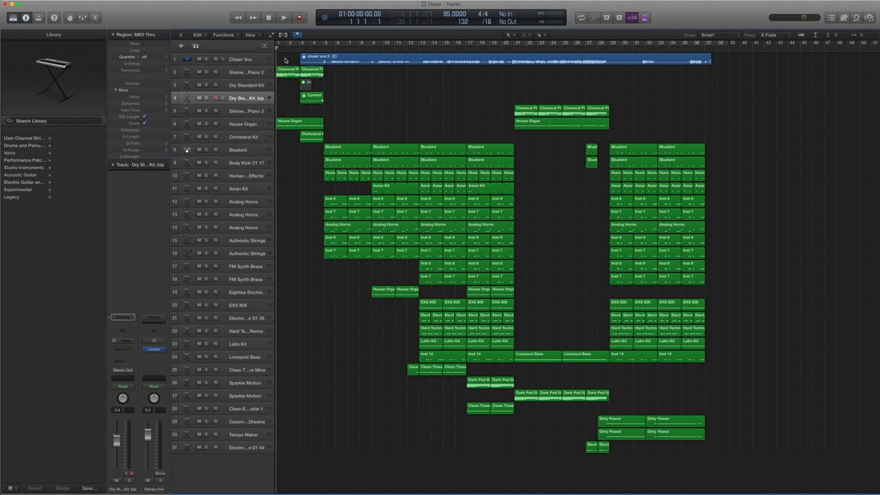
Start playback of the Closer arrangement from bar 1.
left_click(283, 17)
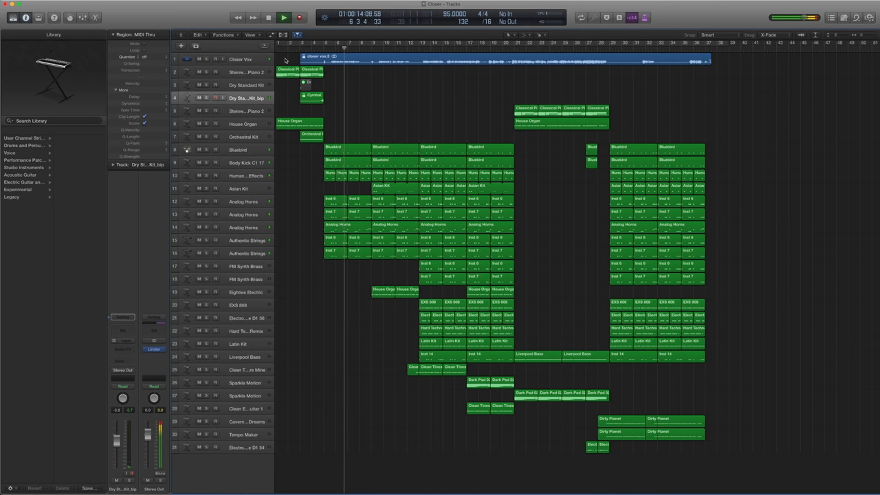
Let the song run to about bar 38, a minute and a half in, then stop.
left_click(283, 16)
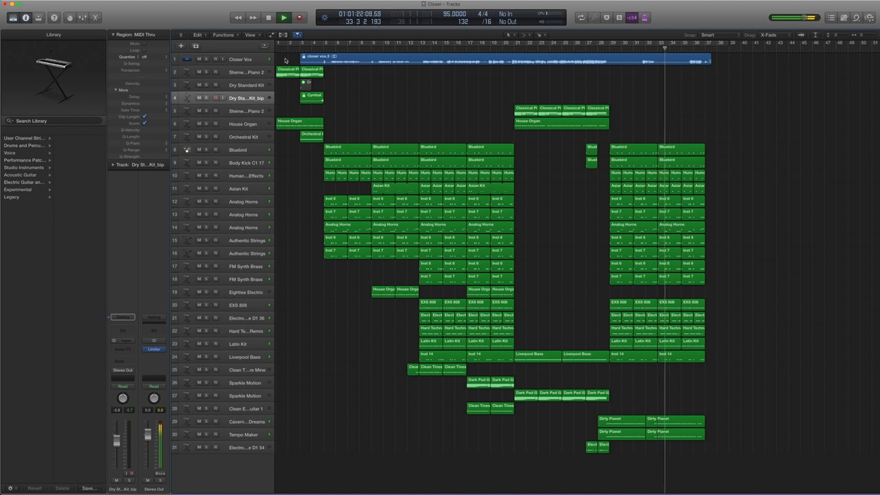
left_click(283, 16)
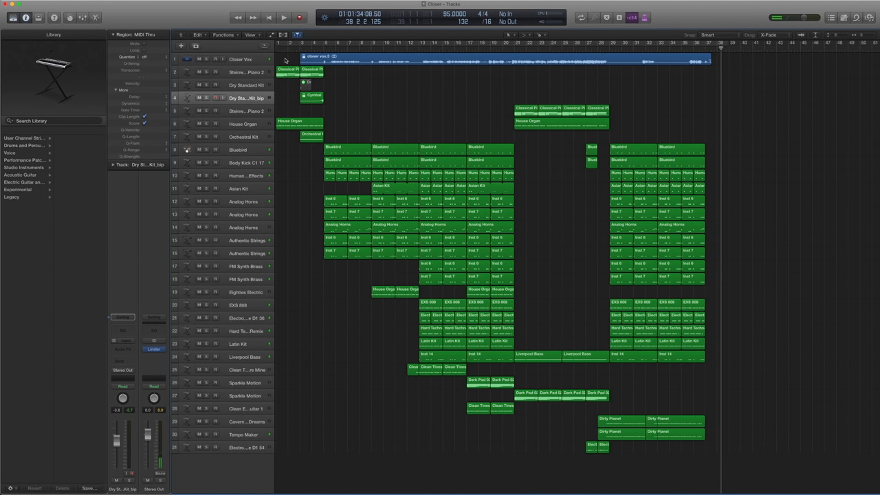
mouse_move(512, 104)
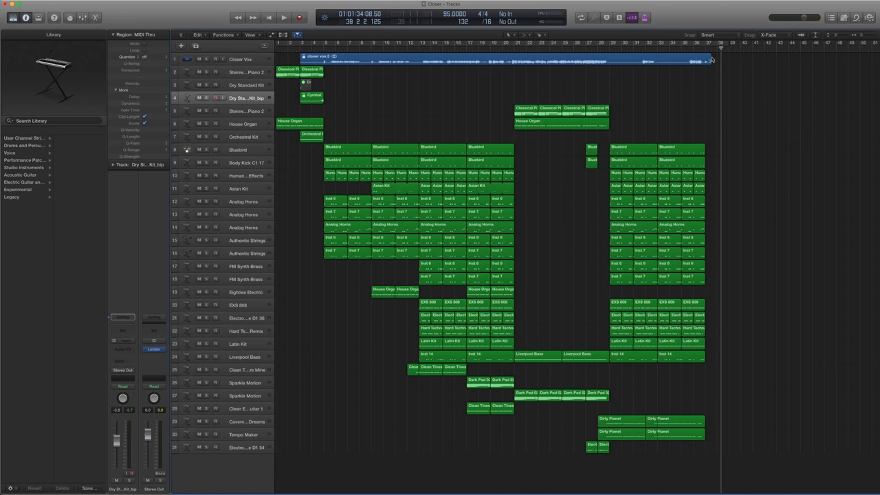
mouse_move(327, 116)
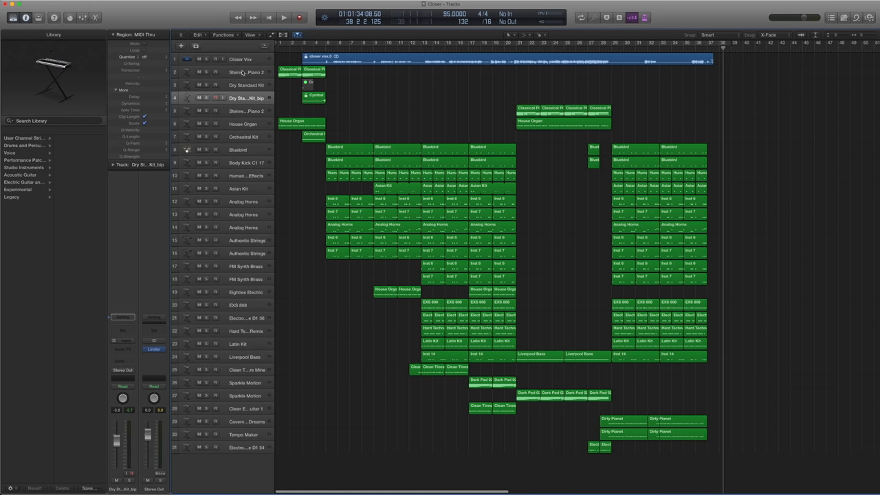
Select the Steinway Grand Piano 2 track and review its AutoFilter settings twice.
left_click(240, 72)
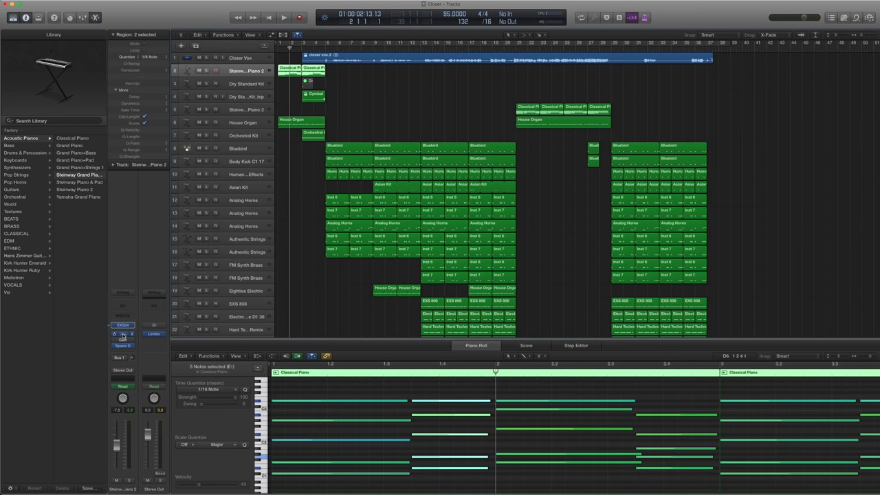
left_click(123, 334)
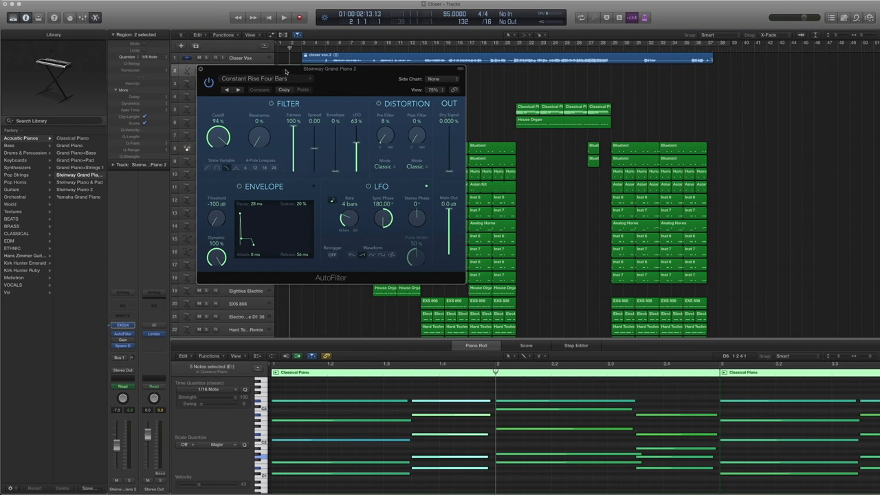
left_click(266, 78)
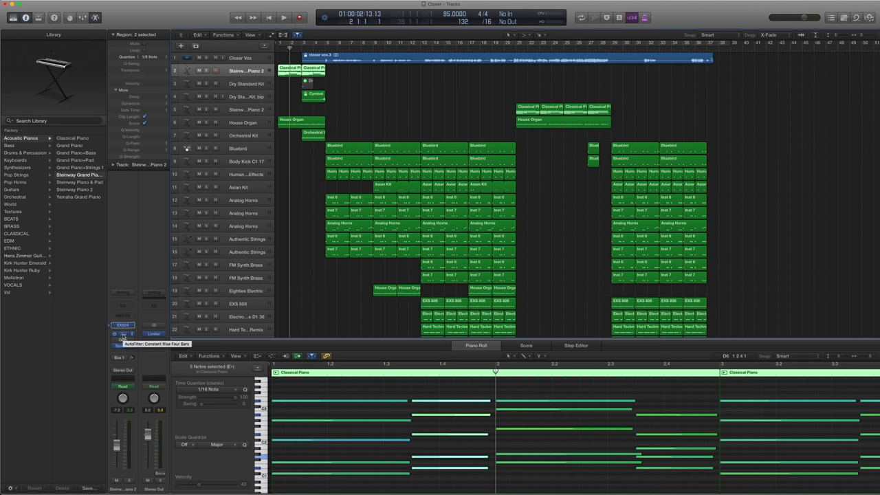
left_click(123, 334)
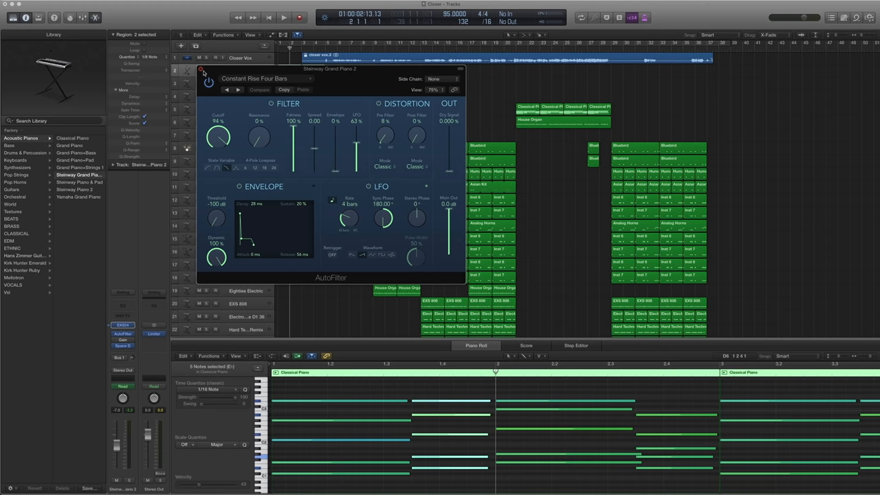
left_click(200, 69)
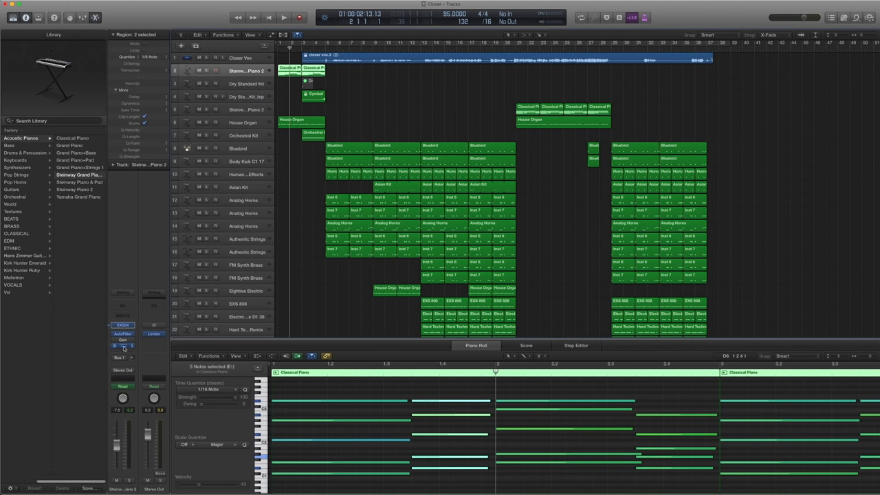
Review the piano's Space Designer reverb settings and close them.
left_click(123, 346)
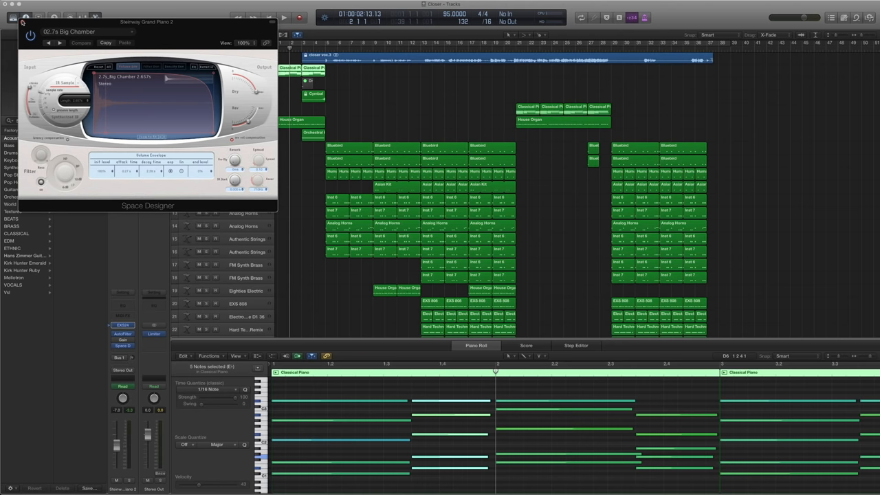
left_click(22, 22)
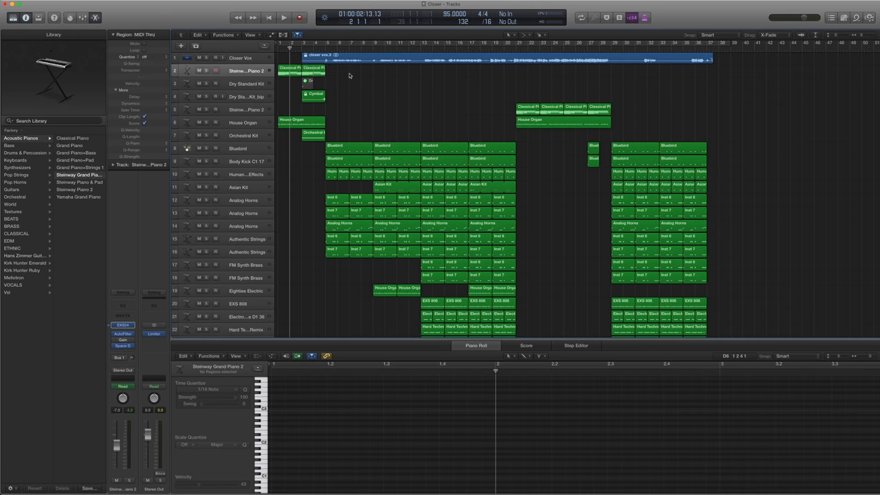
left_click(288, 68)
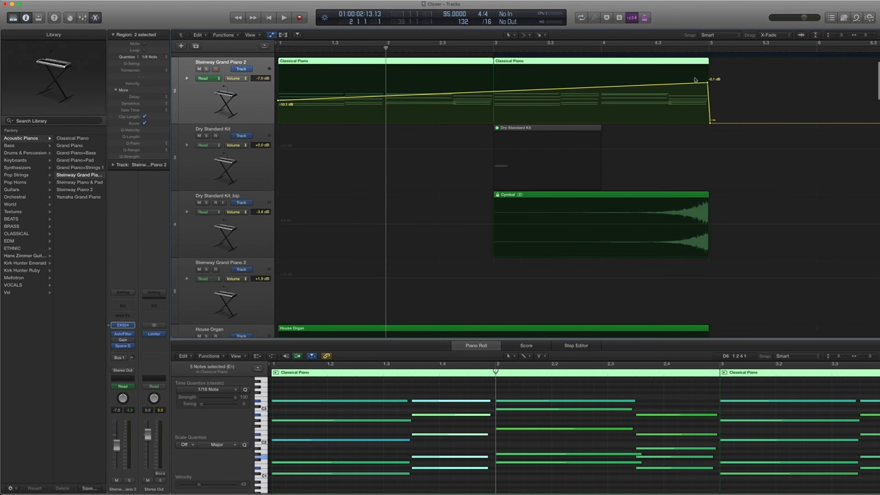
left_click(228, 77)
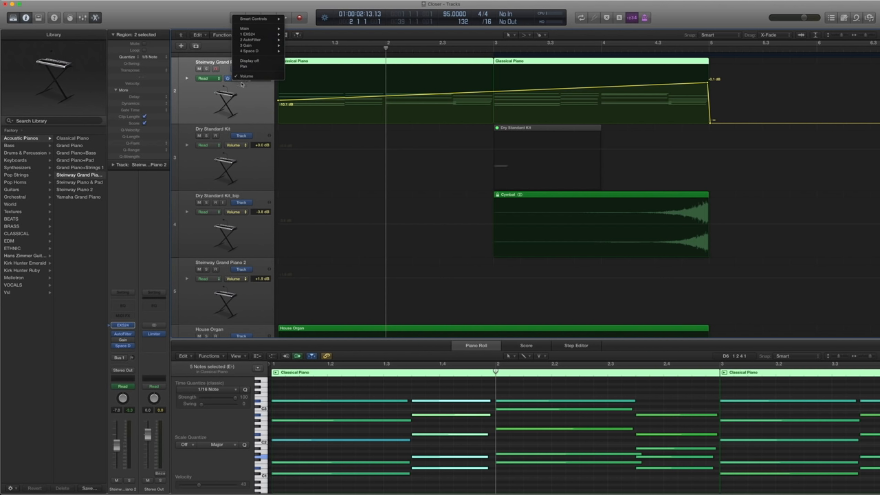
left_click(247, 75)
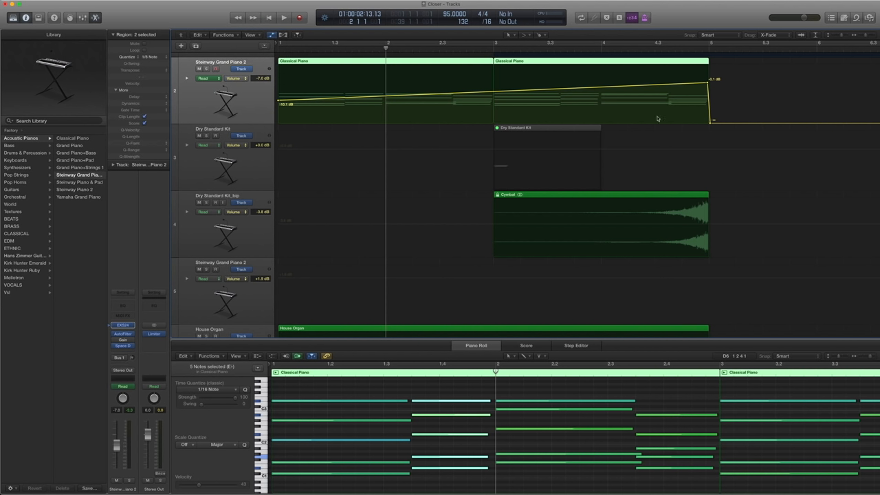
mouse_move(712, 127)
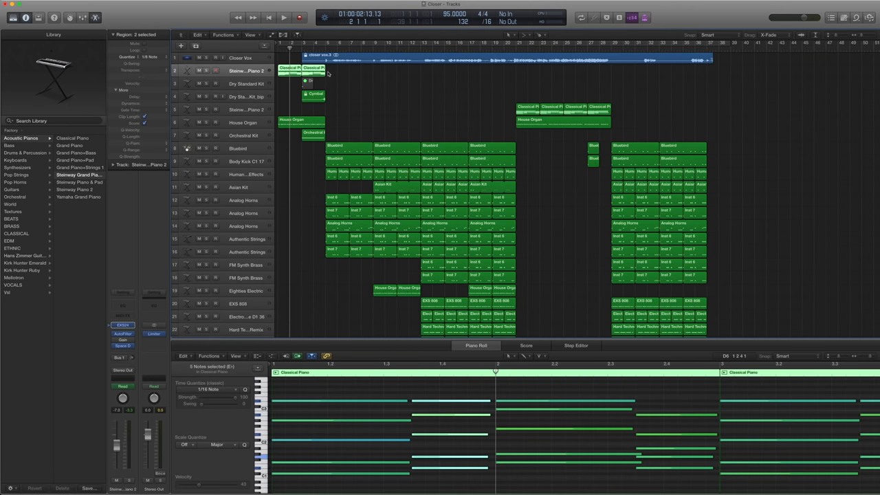
Return the playhead to the start and play the song from the top.
left_click(268, 17)
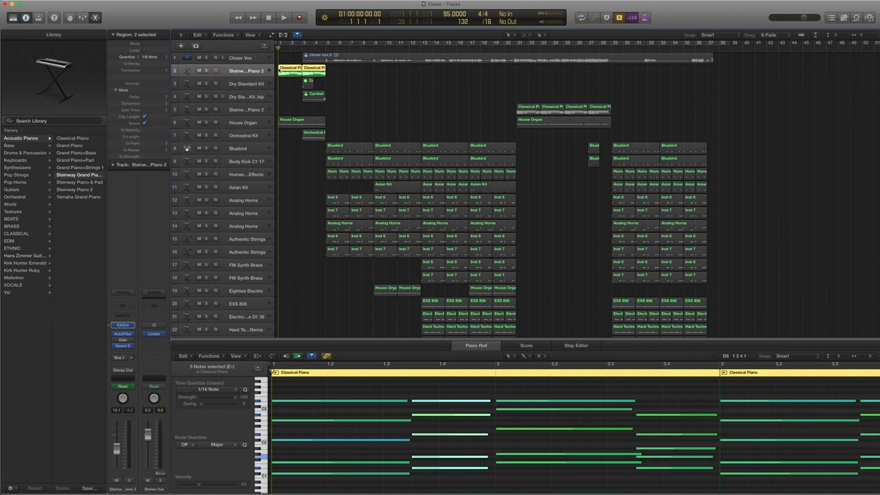
left_click(283, 16)
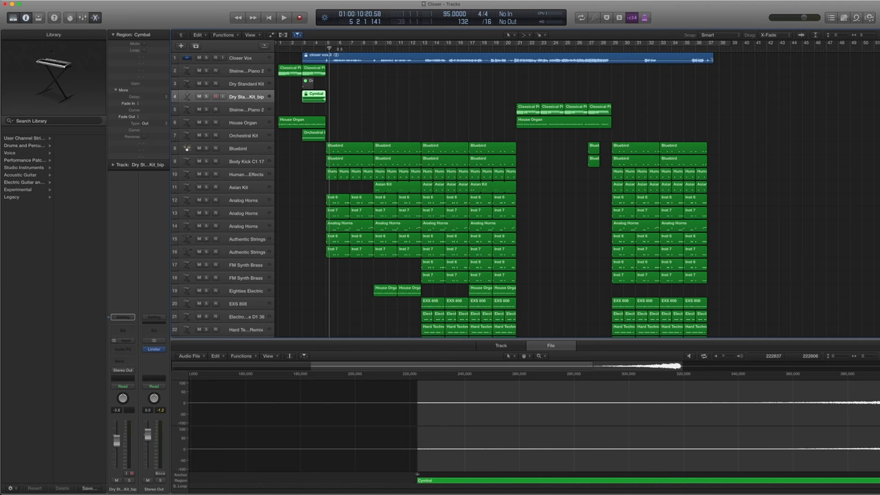
Review the Dry Standard Kit's Type R Kick Drum compressor preset, then close it.
left_click(283, 17)
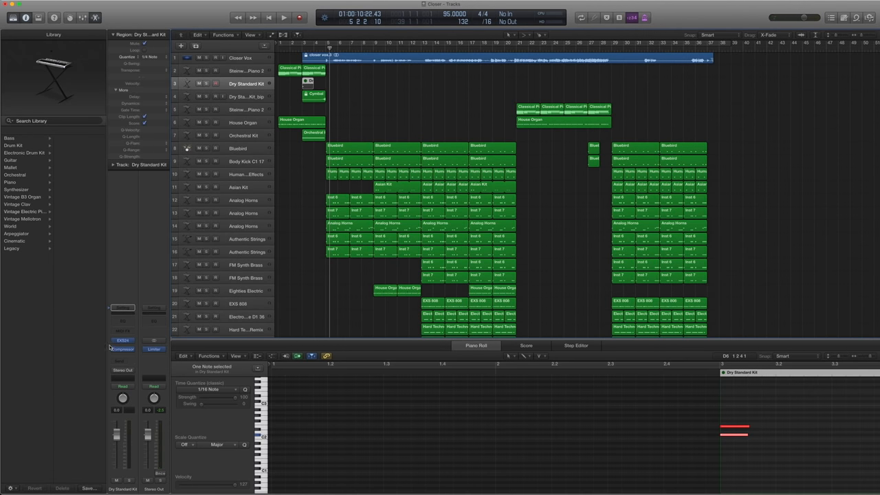
left_click(23, 137)
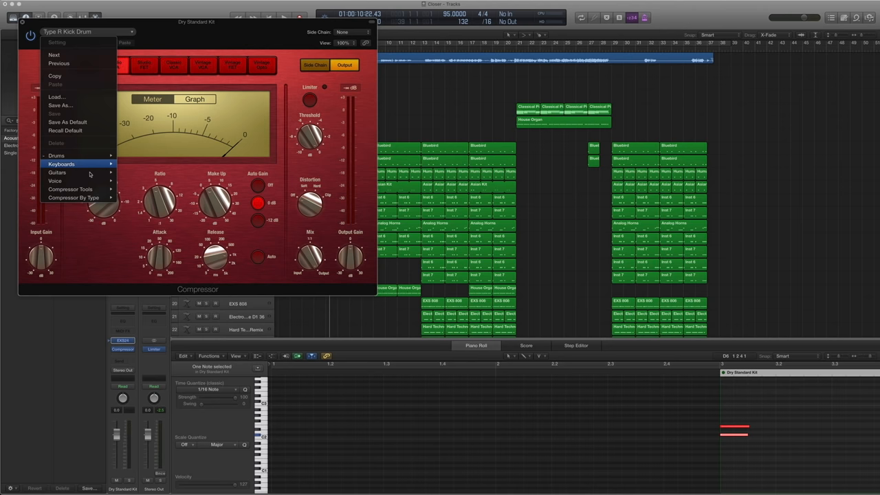
mouse_move(56, 155)
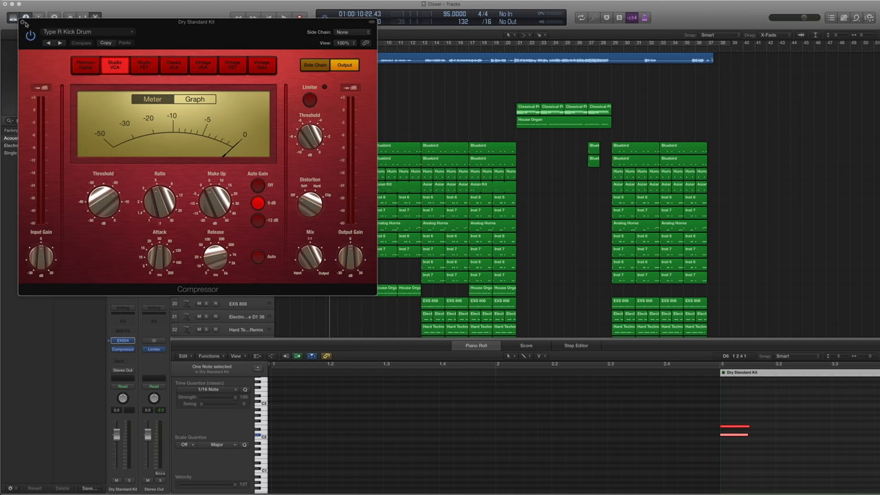
left_click(25, 18)
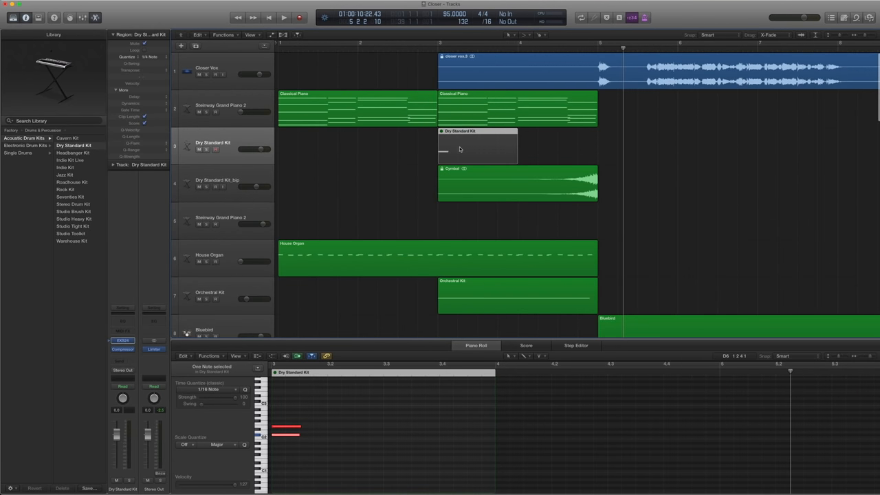
Play the song and select the Cymbal audio region to show its waveform.
left_click(283, 17)
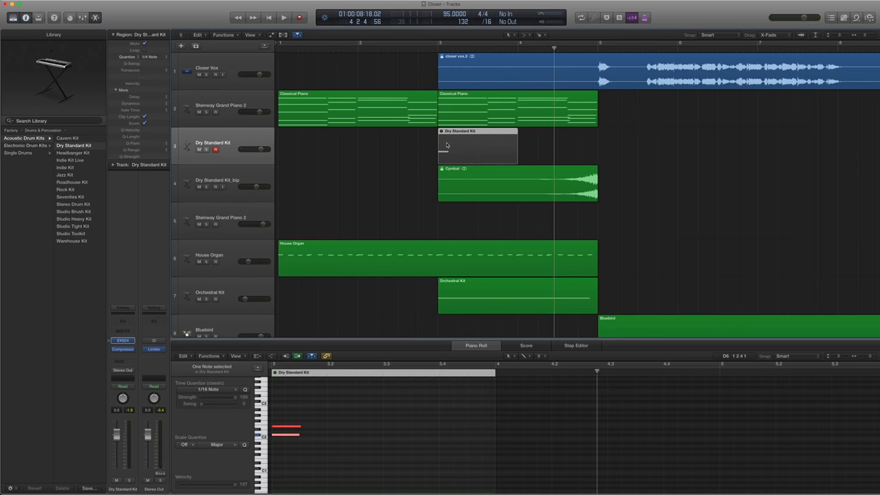
right_click(478, 144)
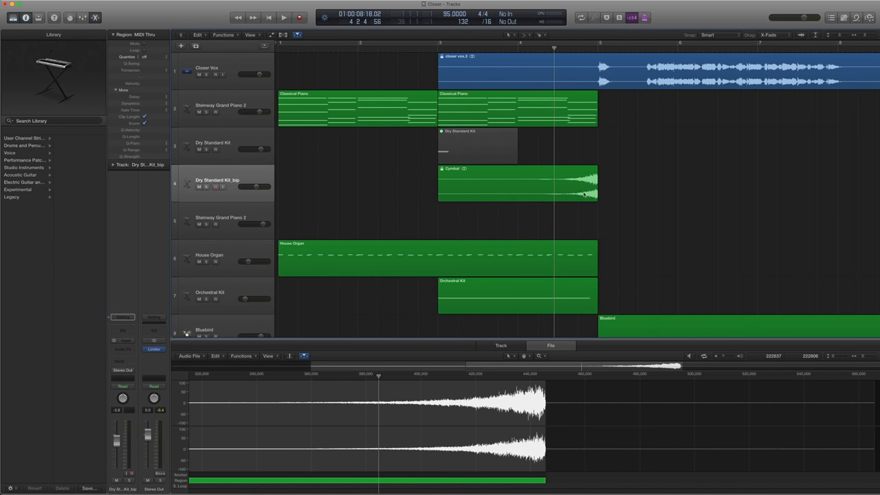
left_click(516, 182)
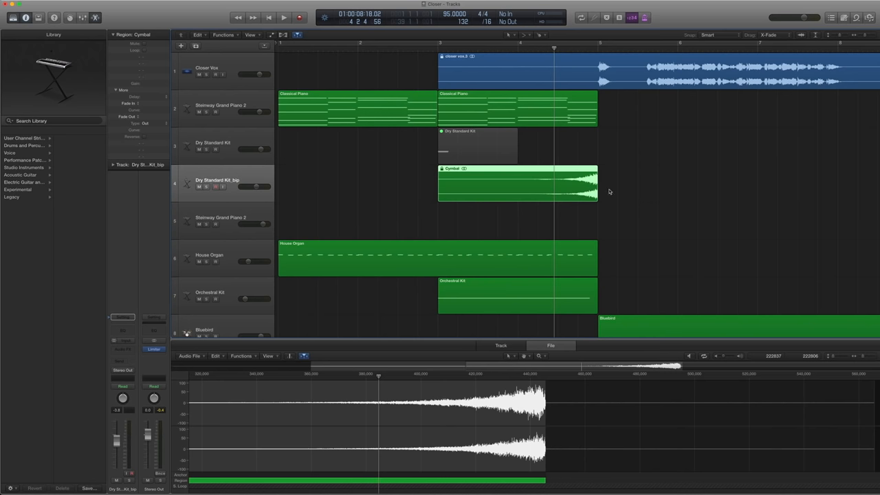
mouse_move(517, 184)
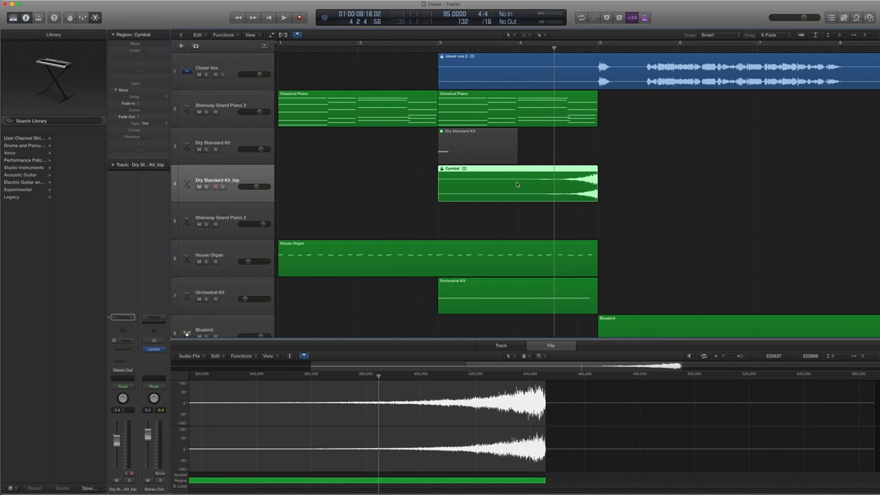
left_click(550, 345)
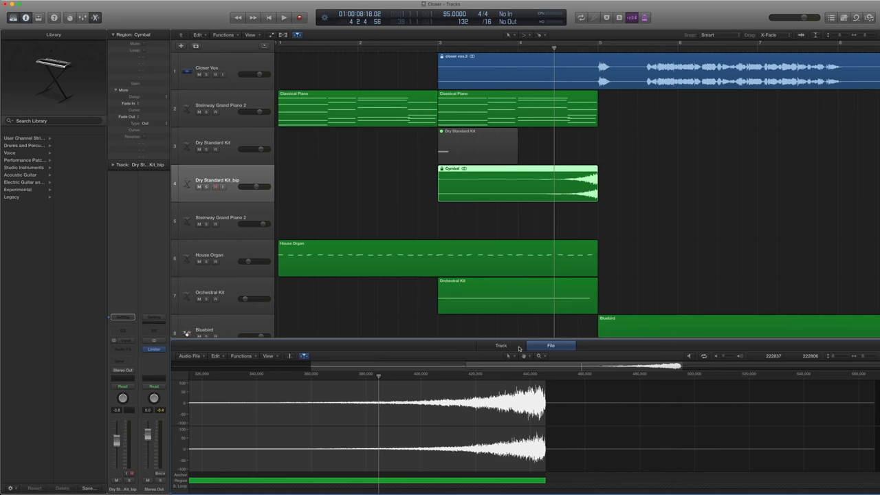
left_click(242, 356)
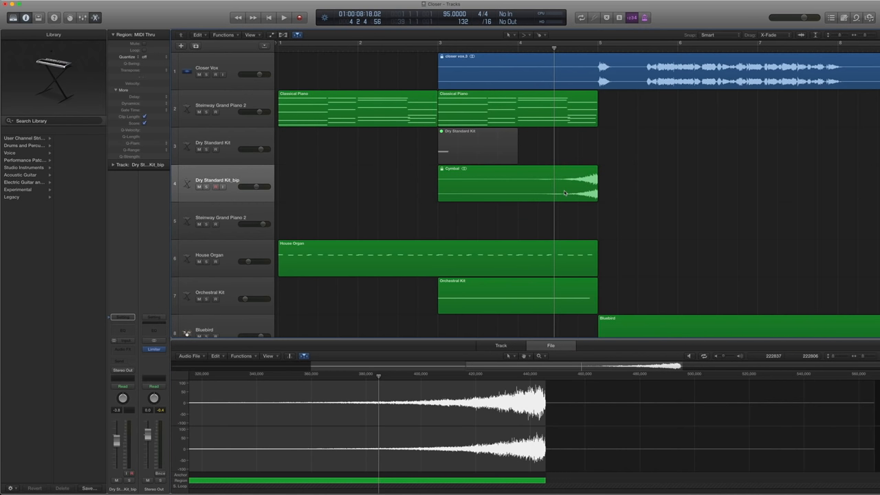
Reselect the Cymbal region, then bring the full arrangement of tracks into view.
left_click(515, 181)
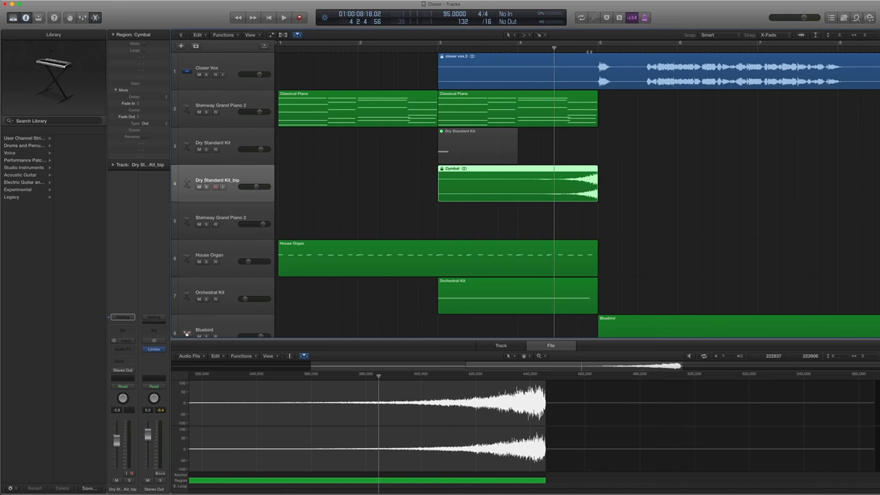
left_click(283, 16)
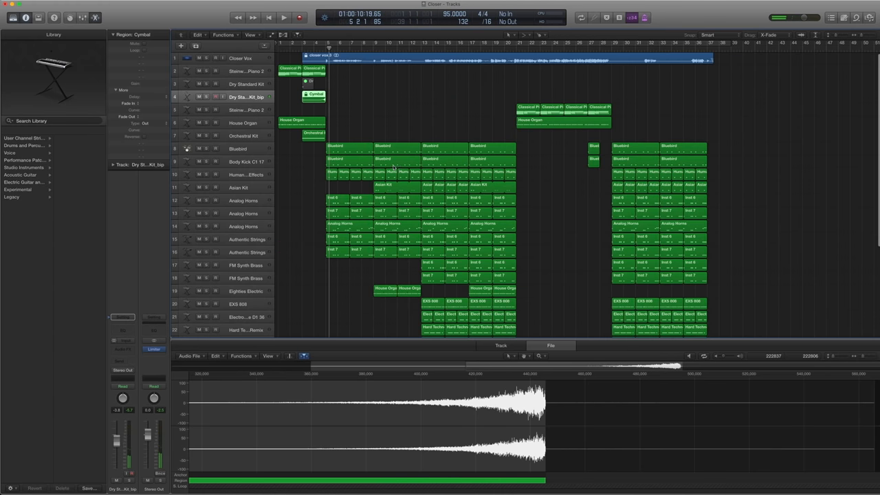
mouse_move(292, 107)
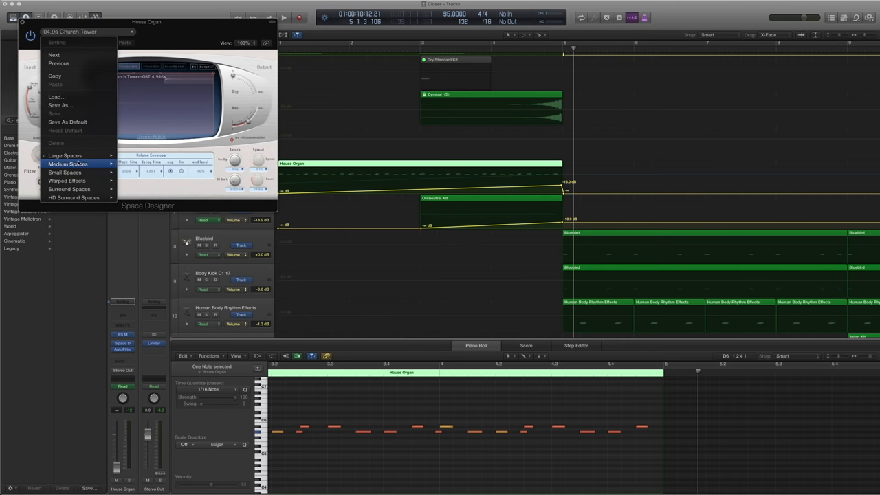
Dismiss House Organ's Space Designer reverb and select the Orchestral Kit track's automation.
left_click(66, 156)
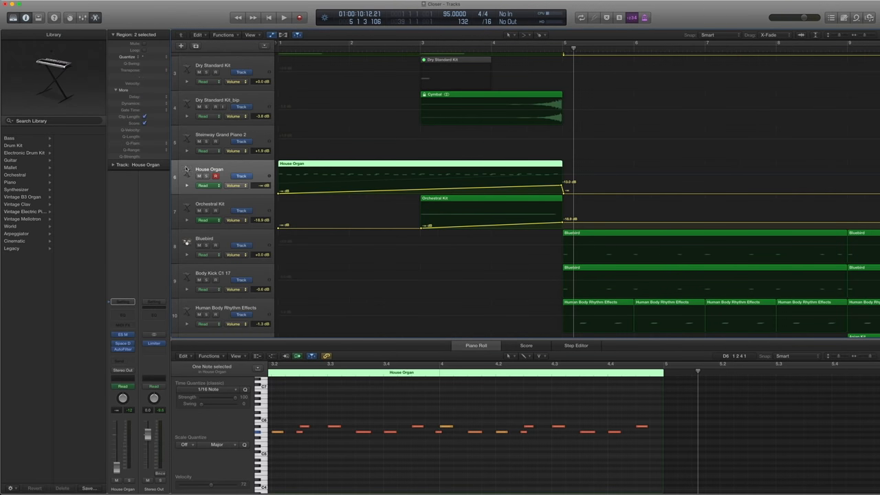
mouse_move(254, 169)
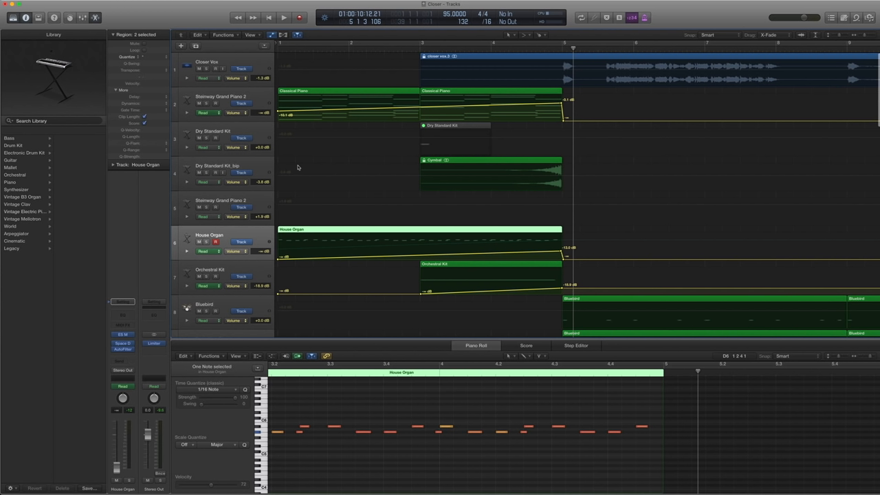
mouse_move(245, 233)
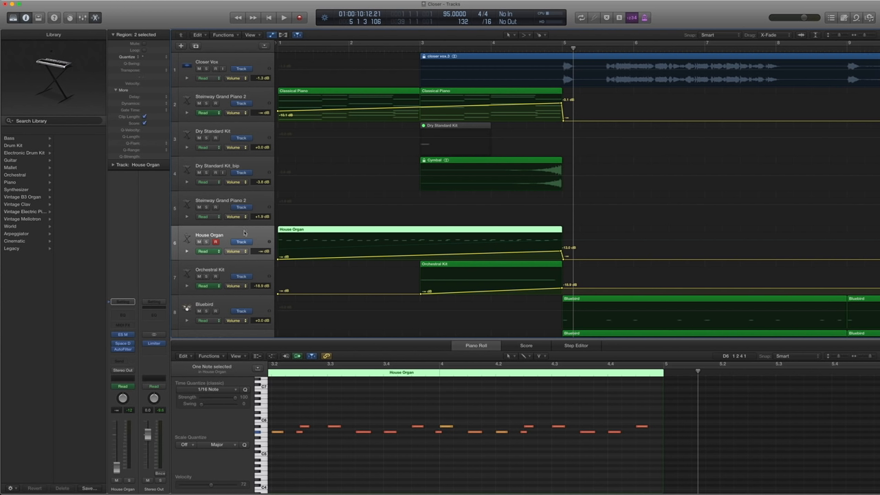
mouse_move(276, 264)
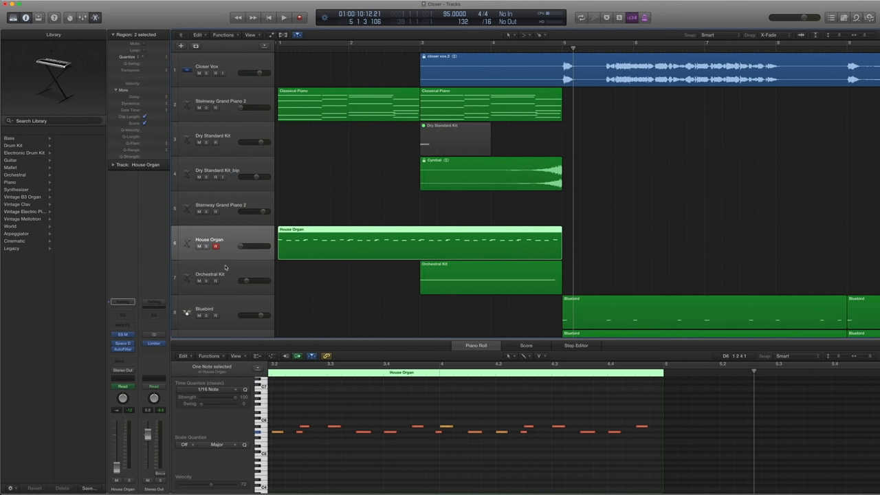
left_click(489, 278)
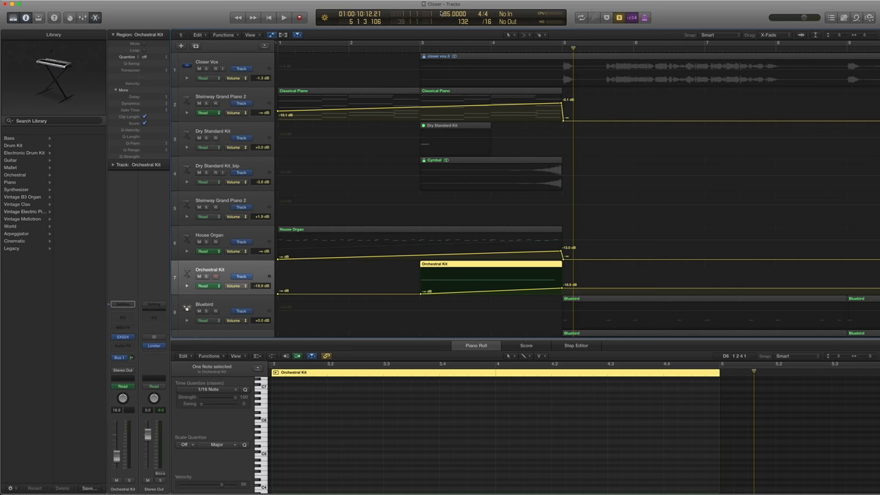
mouse_move(99, 346)
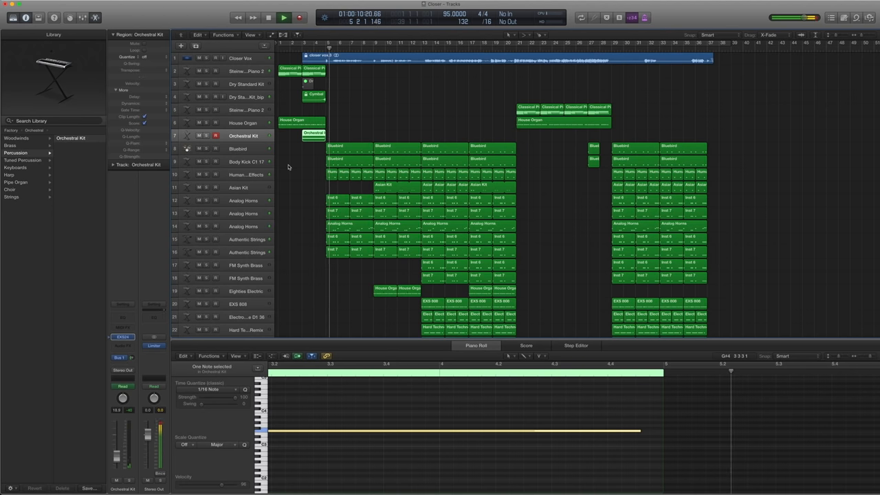
Select the Bluebird drum track, list its Drum Kit patches and show its region's notes.
left_click(237, 149)
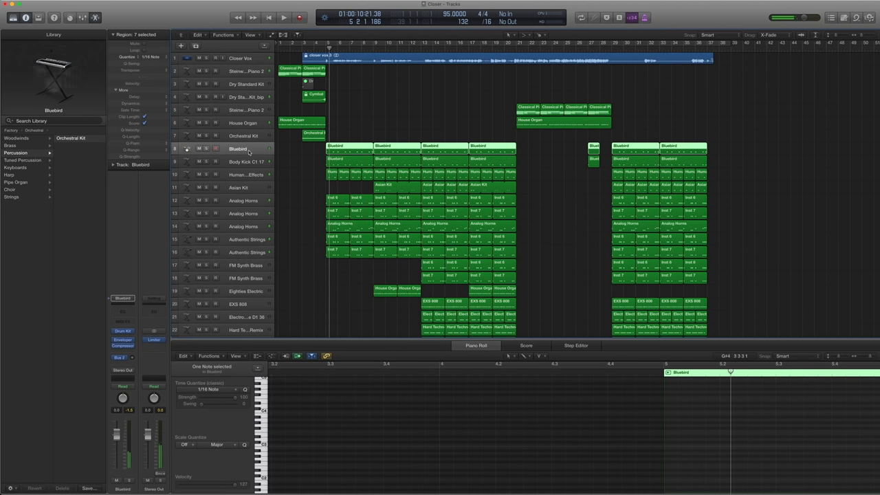
left_click(17, 146)
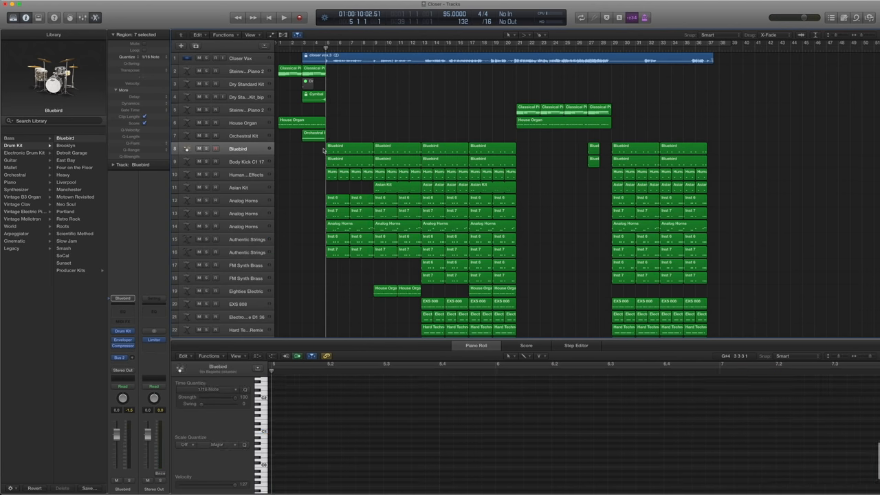
left_click(349, 148)
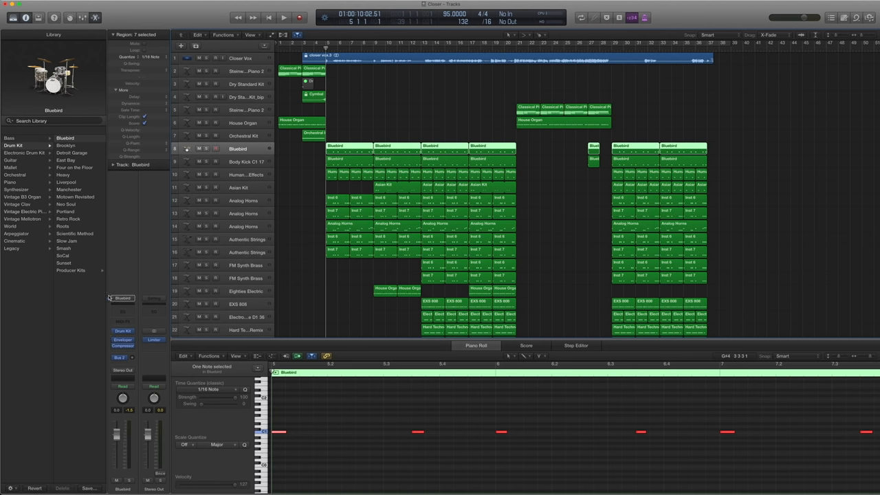
mouse_move(132, 299)
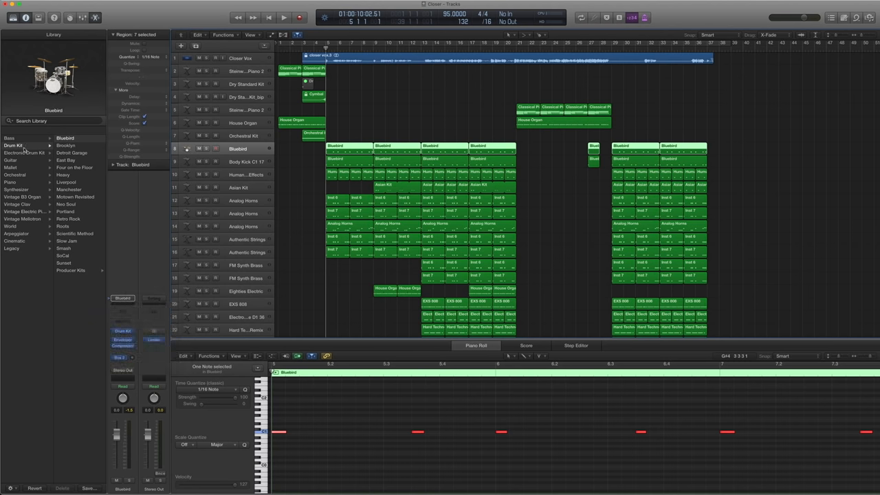
mouse_move(97, 390)
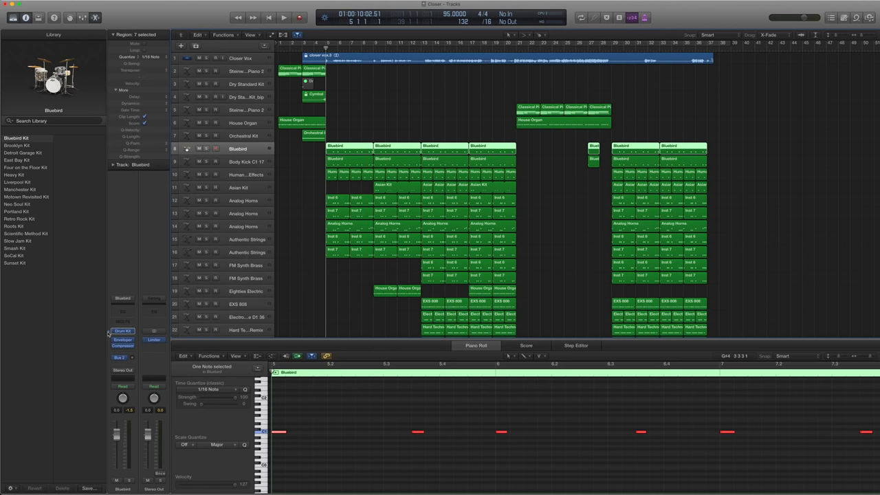
Bring up the Bluebird track's Room Killer effect plug-in settings.
left_click(123, 331)
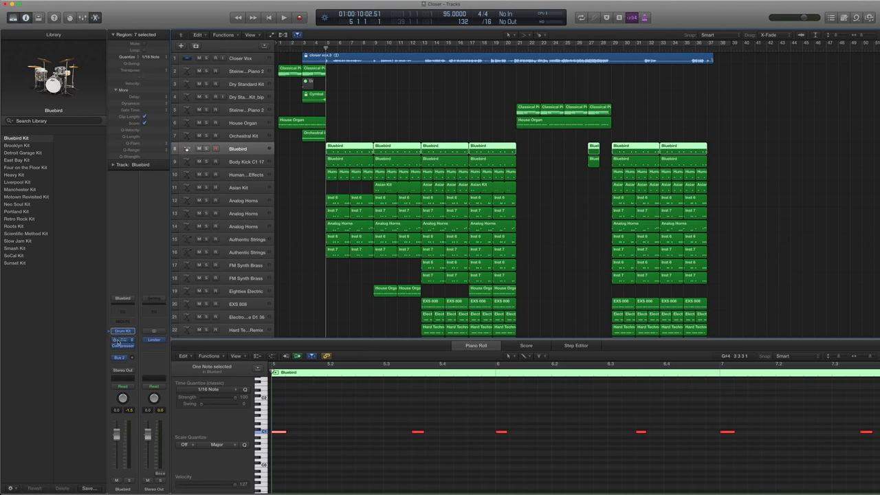
left_click(121, 341)
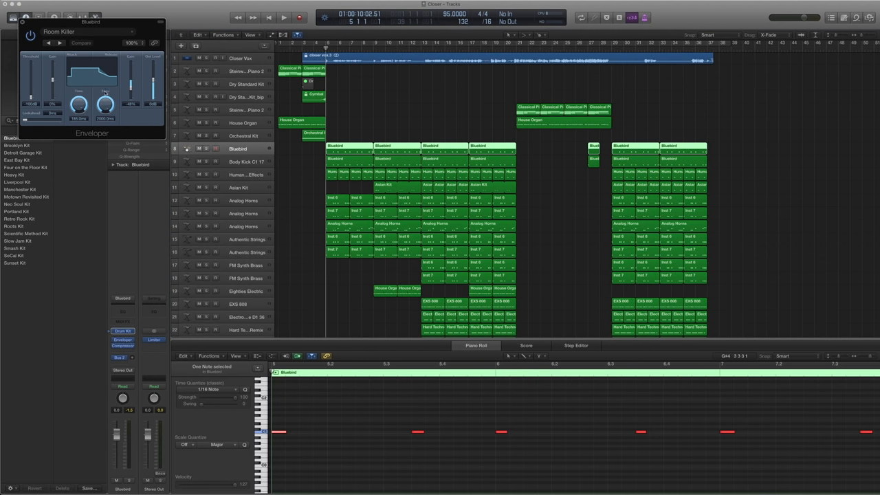
mouse_move(102, 62)
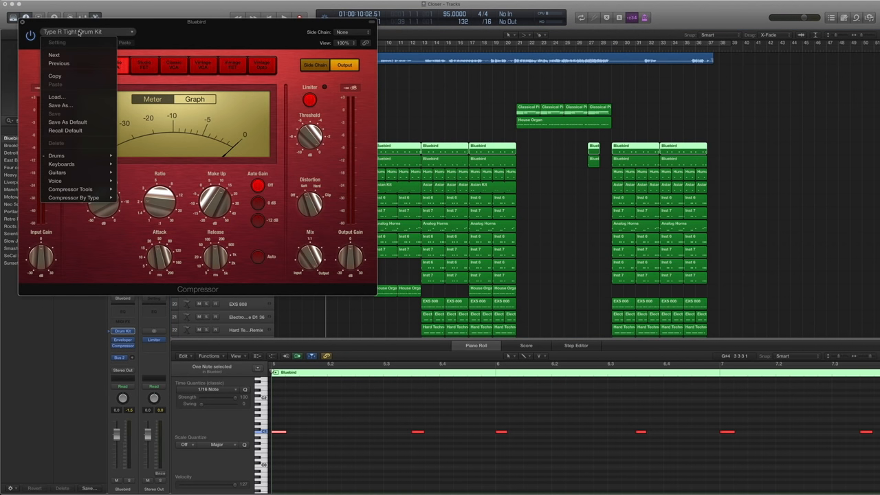
mouse_move(57, 155)
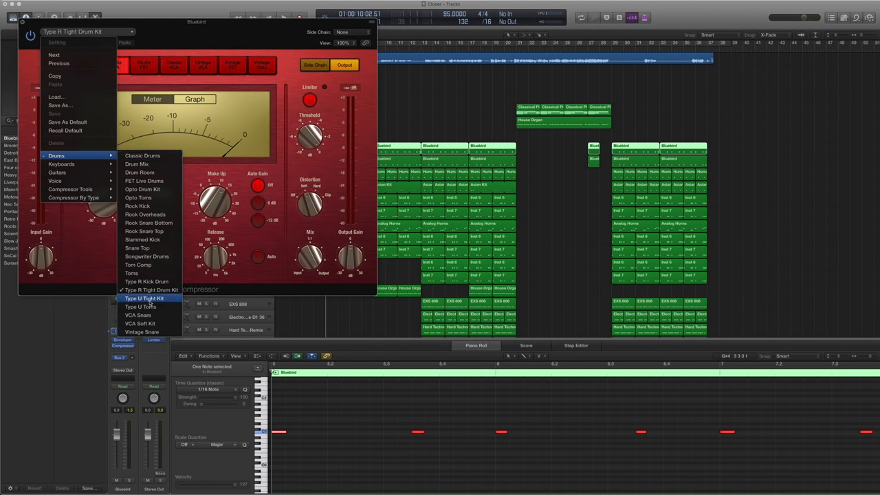
mouse_move(151, 288)
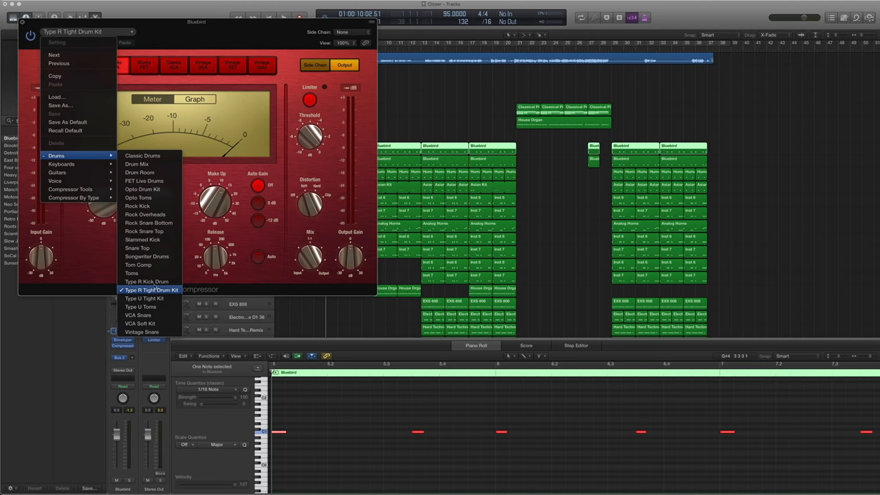
left_click(150, 288)
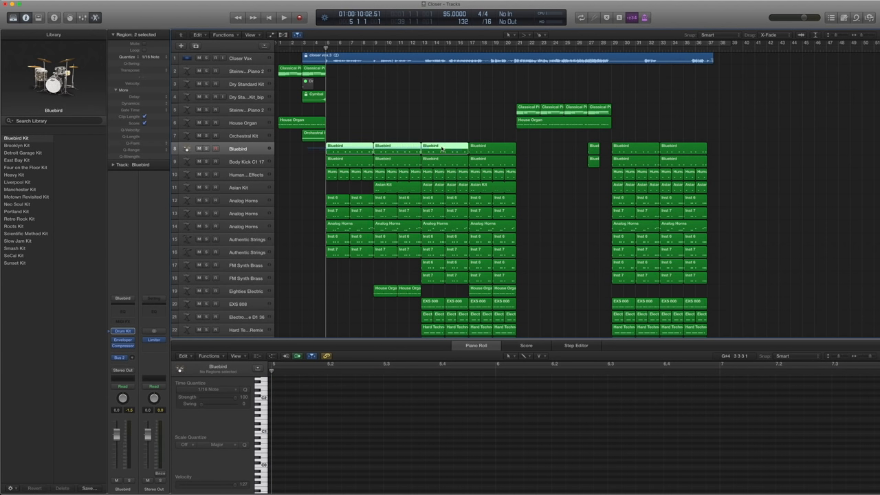
Play through the Bluebird drum regions bar by bar, then select the Body Kick CY 17 track.
left_click(493, 148)
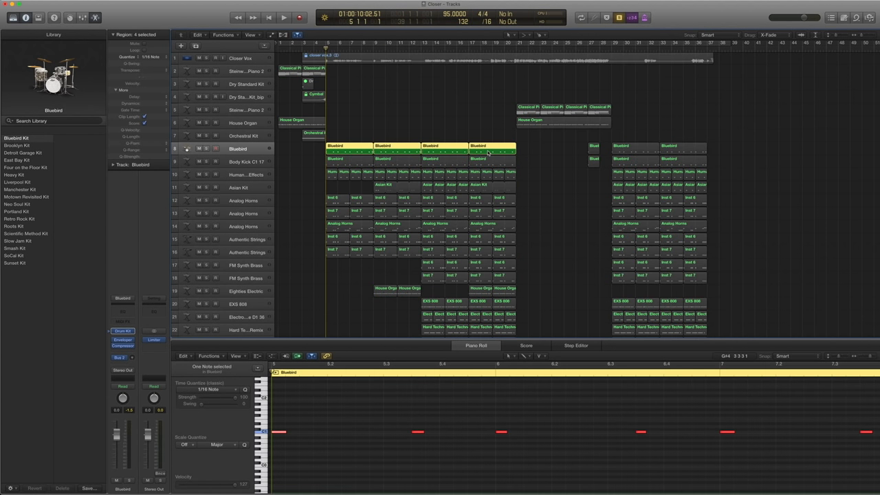
left_click(283, 16)
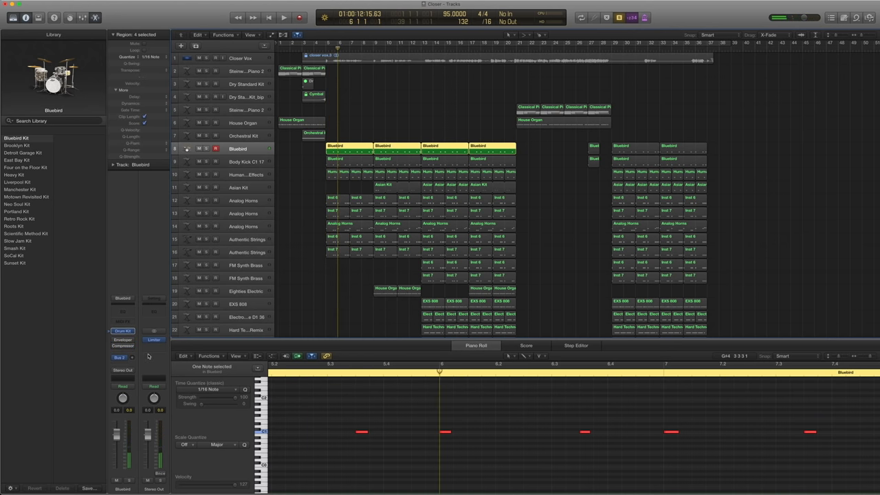
left_click(283, 17)
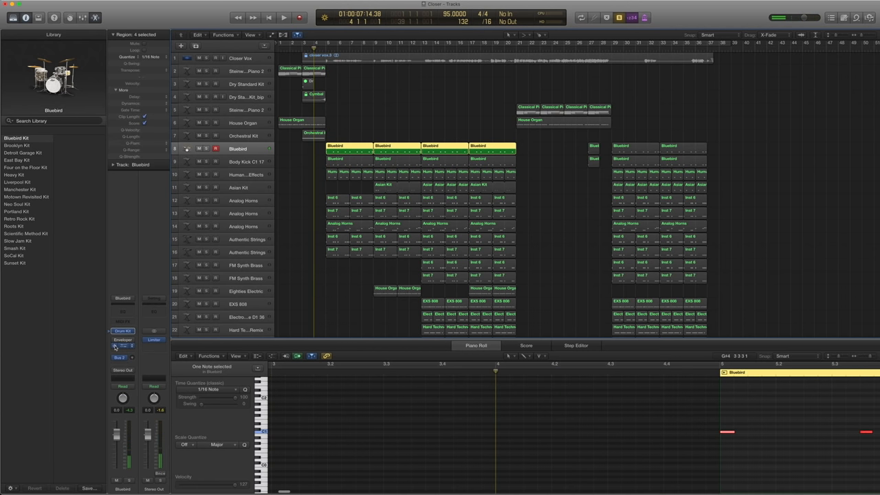
left_click(283, 16)
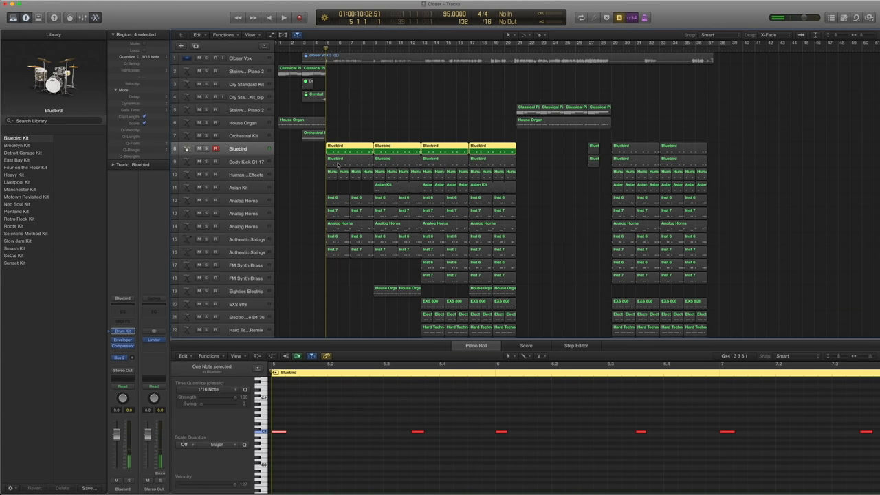
left_click(283, 17)
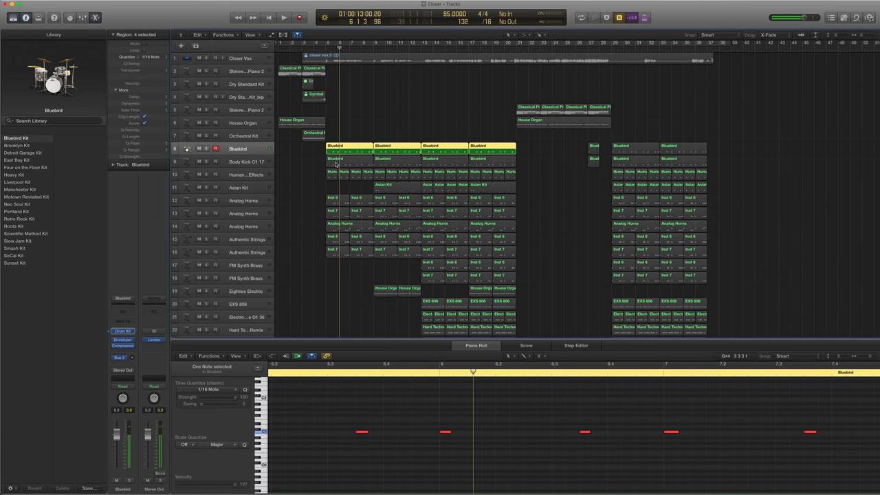
left_click(237, 162)
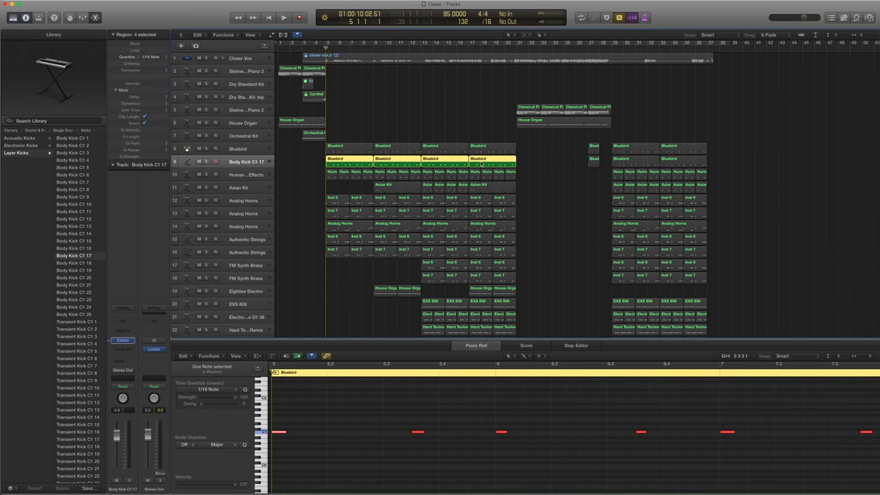
Show a Bluebird region's notes, then the Human Body Rhythm Effects regions' notes.
left_click(283, 16)
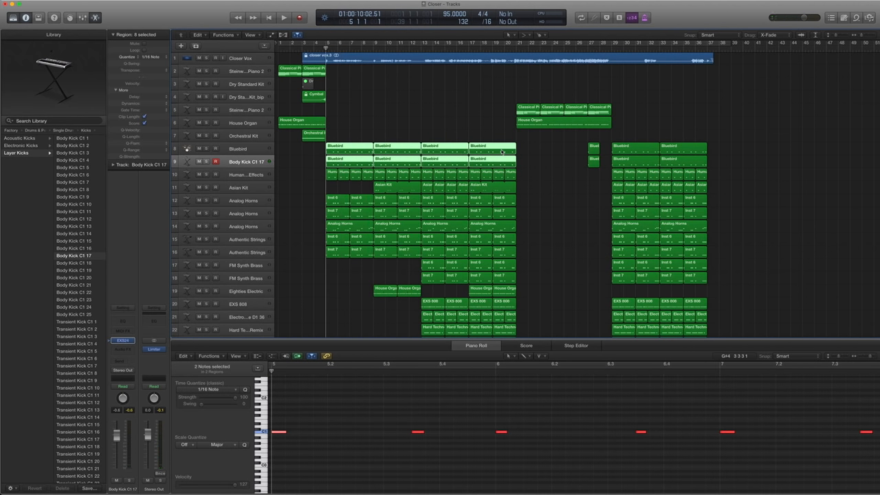
left_click(284, 17)
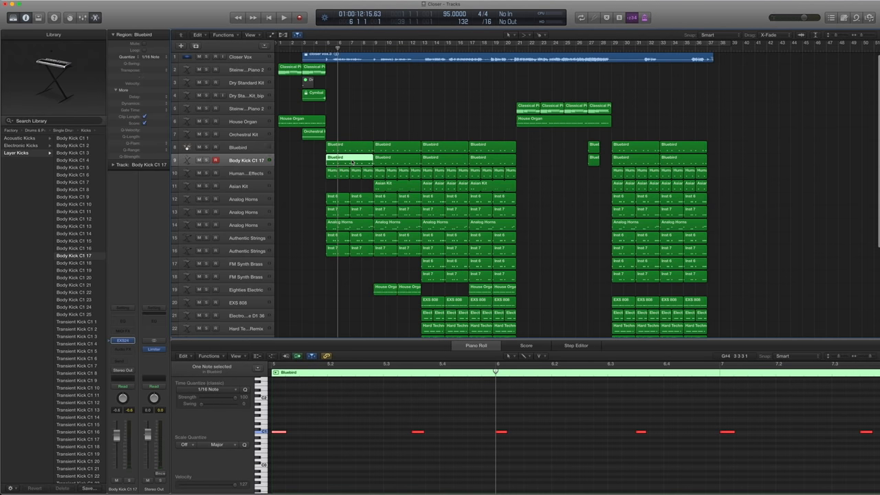
left_click(245, 173)
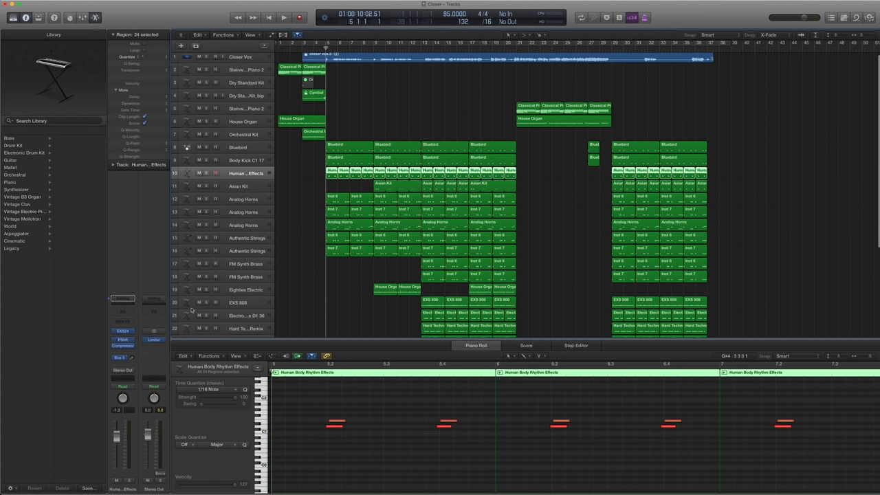
Select a note in the Human Body Rhythm Effects part and show its Pitch Shifter settings.
left_click(28, 146)
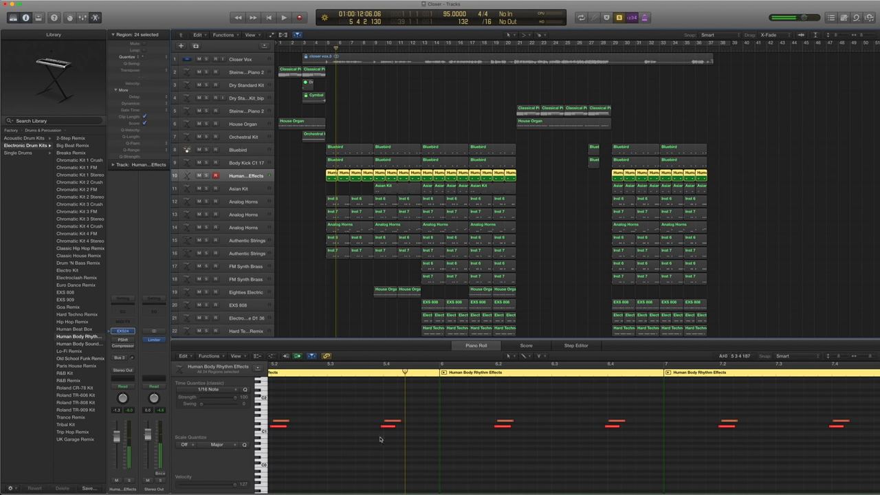
left_click(391, 423)
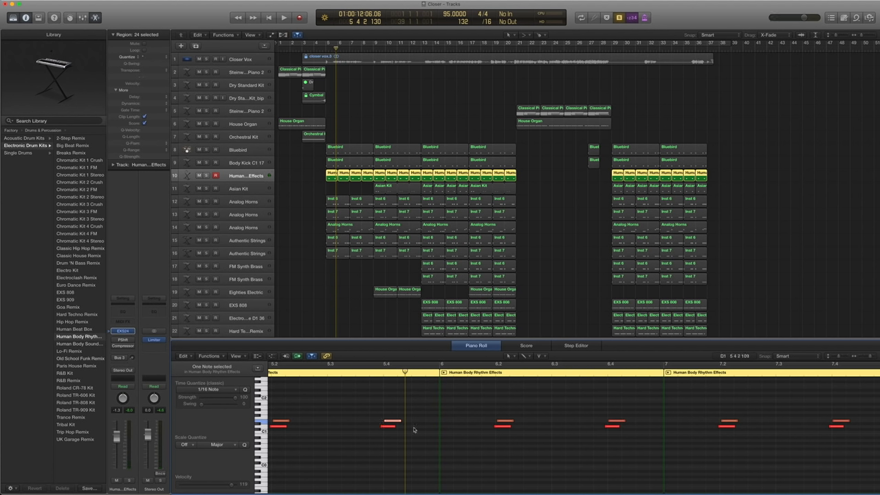
left_click(388, 421)
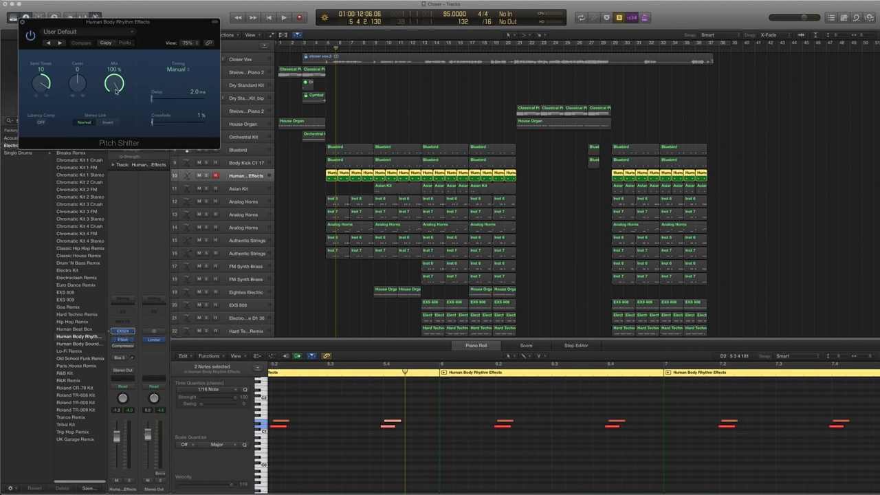
mouse_move(115, 92)
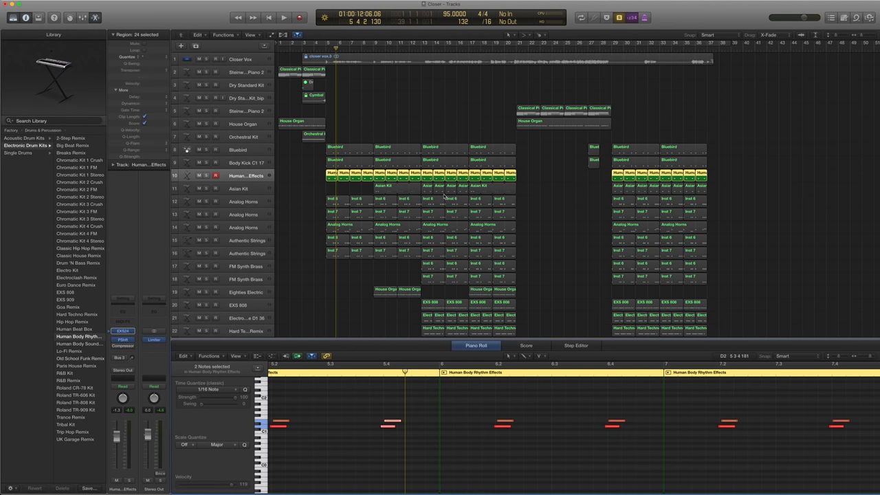
Play the song briefly, then keep the VCA Snare compressor preset and tweak one of its knobs.
left_click(283, 17)
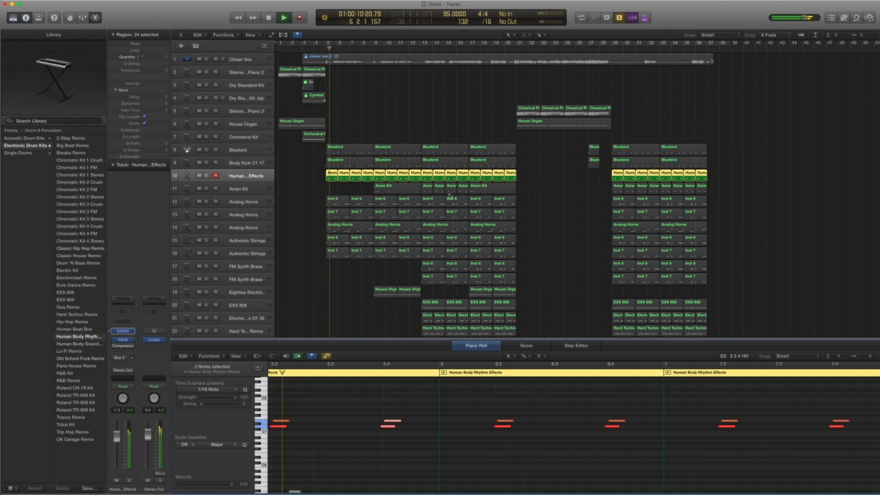
left_click(283, 16)
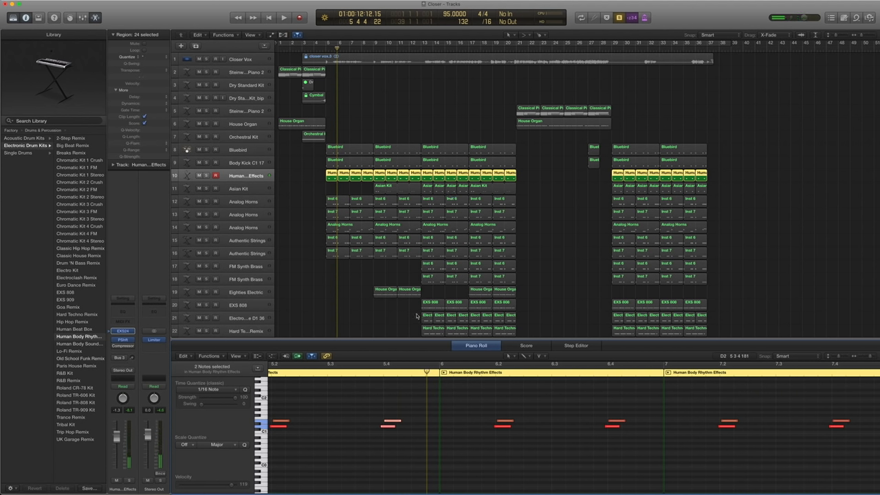
mouse_move(315, 218)
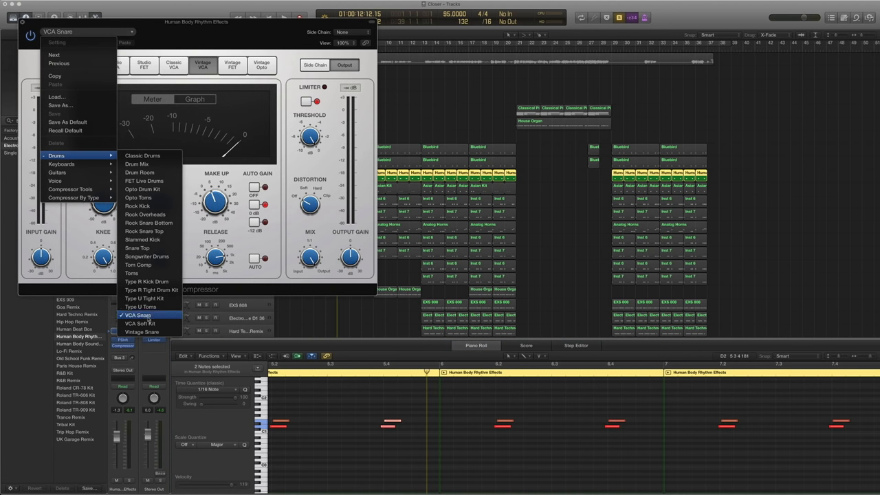
left_click(138, 315)
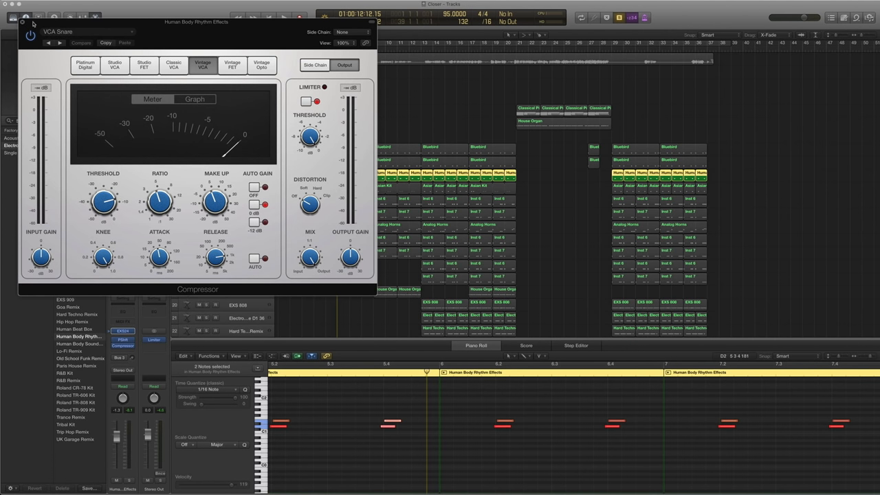
left_click_drag(217, 201, 217, 195)
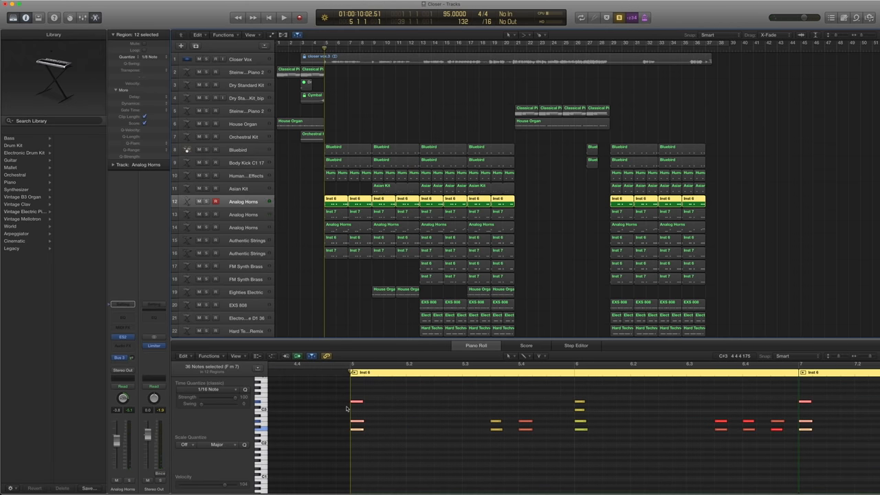
Audition the Analog Horns part, then stop and show its ES2 synthesizer settings.
left_click(283, 17)
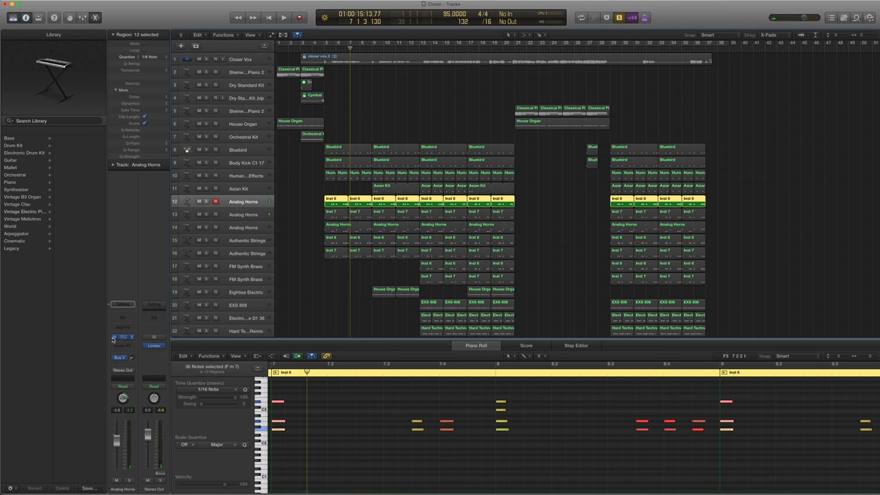
left_click(122, 337)
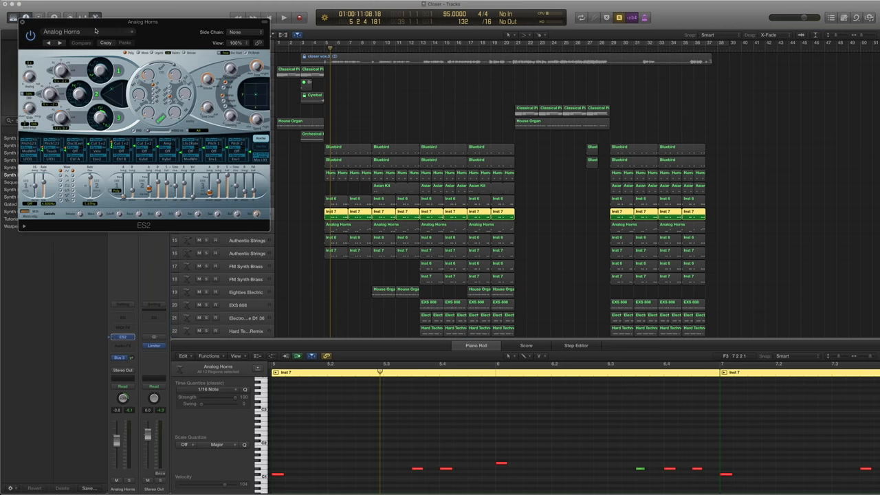
mouse_move(343, 212)
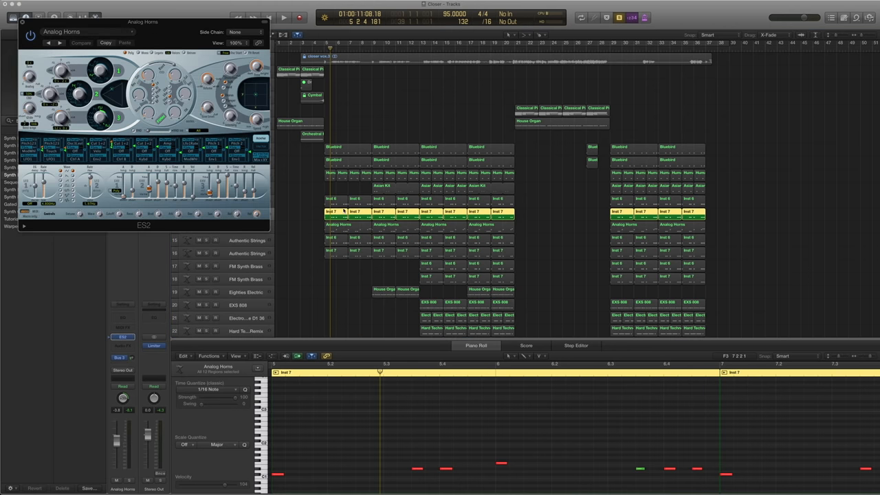
Close the ES2 window and select the second Analog Horns track.
left_click(283, 16)
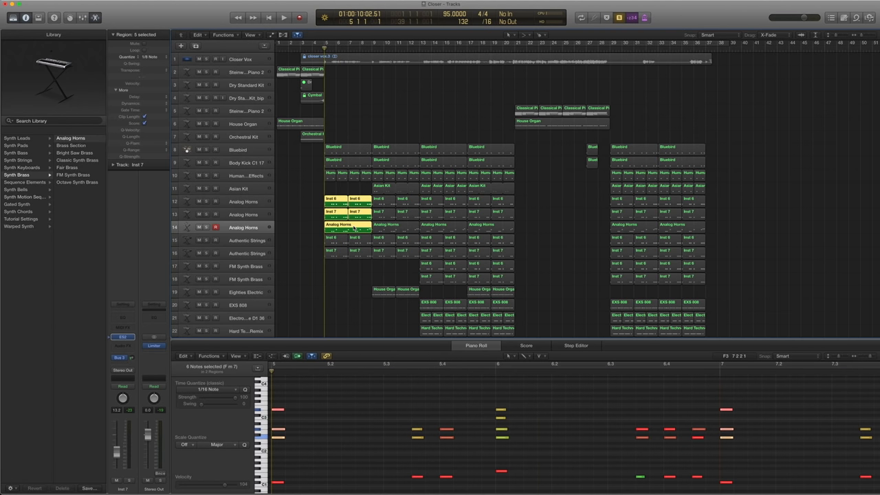
Select an Analog Horns region, then make the Authentic Strings track active.
left_click(283, 16)
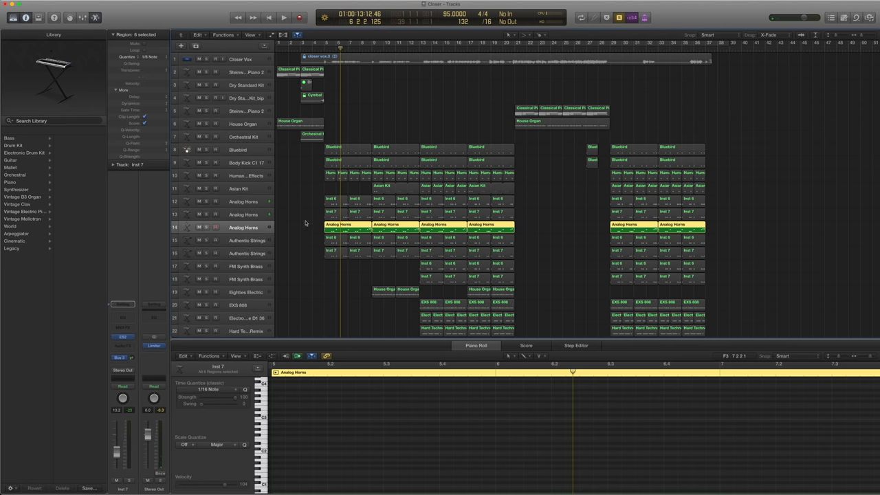
left_click(245, 240)
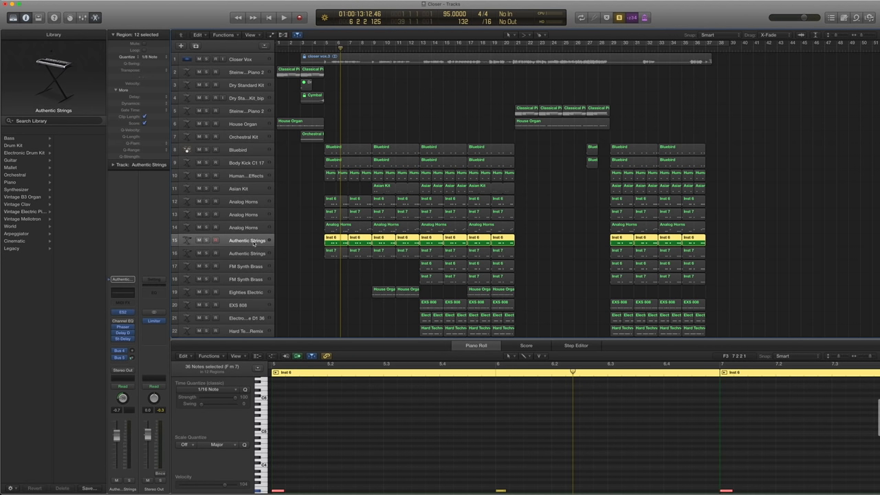
Browse the Library categories to list the Authentic Strings sound presets.
left_click(16, 189)
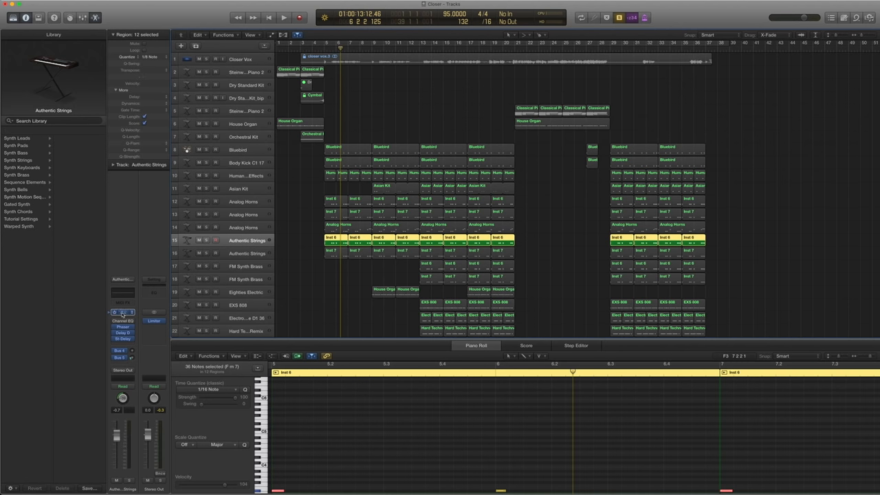
left_click(122, 312)
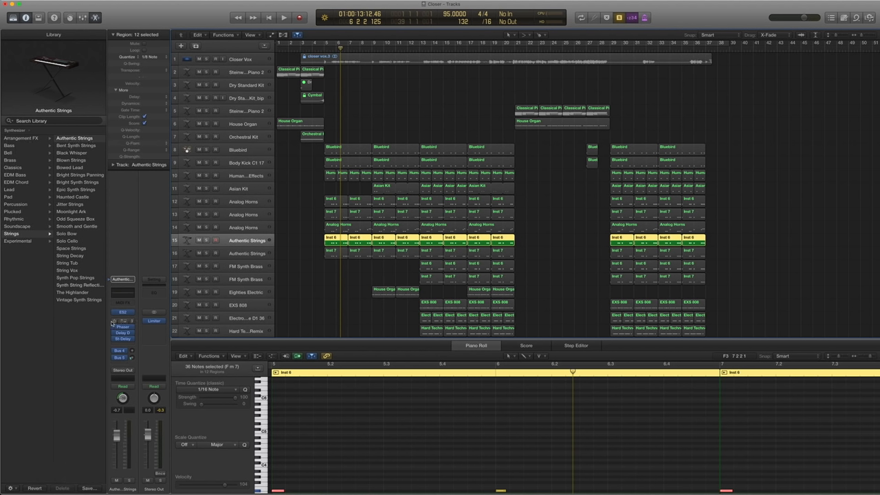
mouse_move(121, 294)
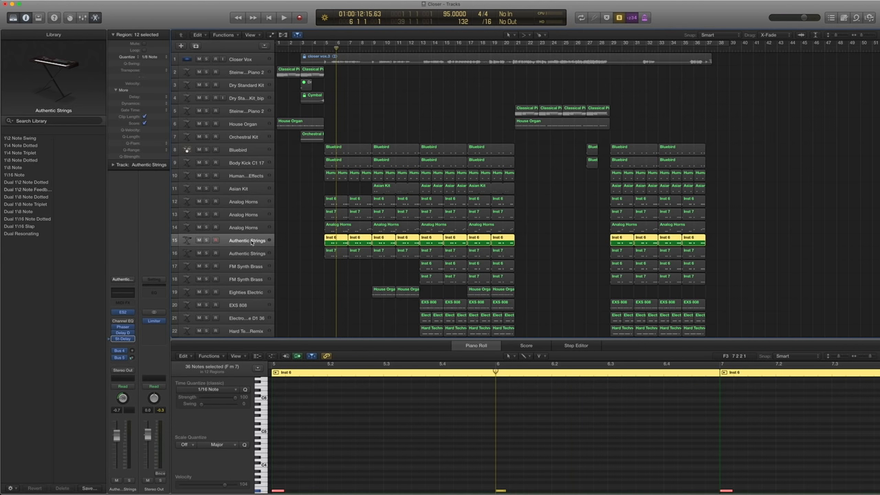
Select the second Authentic Strings track, view a region's notes and select its regions across the arrangement.
left_click(283, 17)
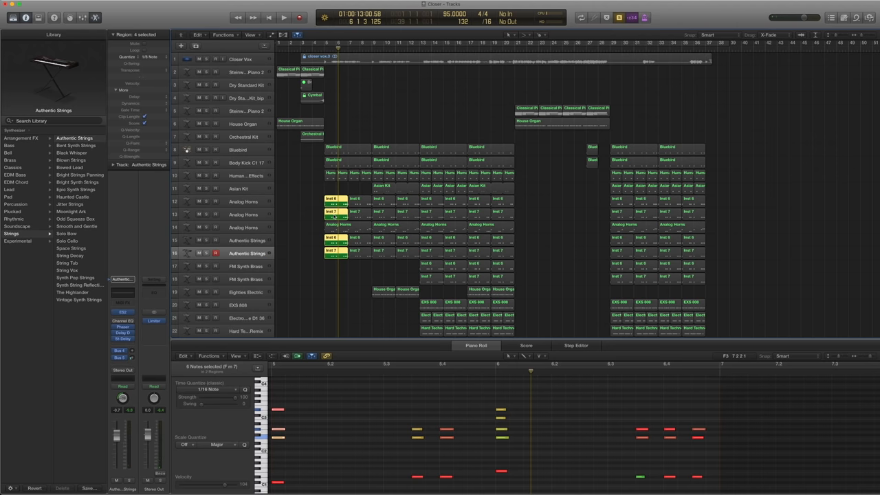
left_click(283, 16)
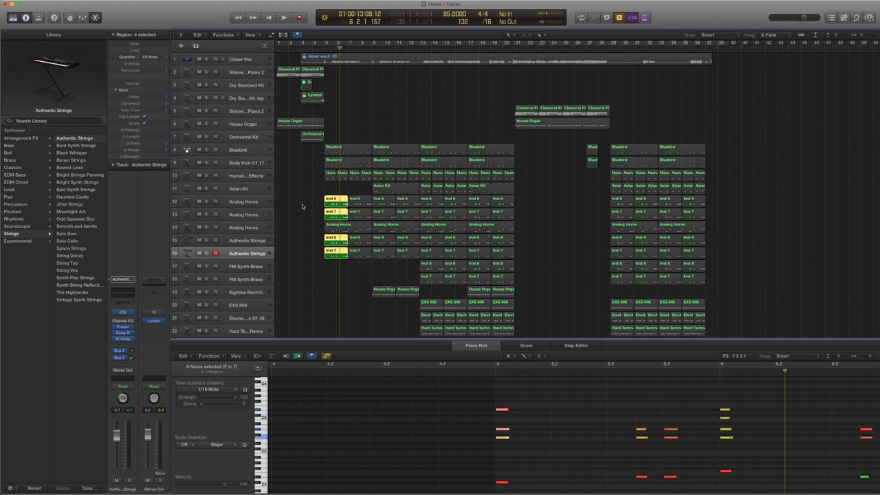
mouse_move(301, 206)
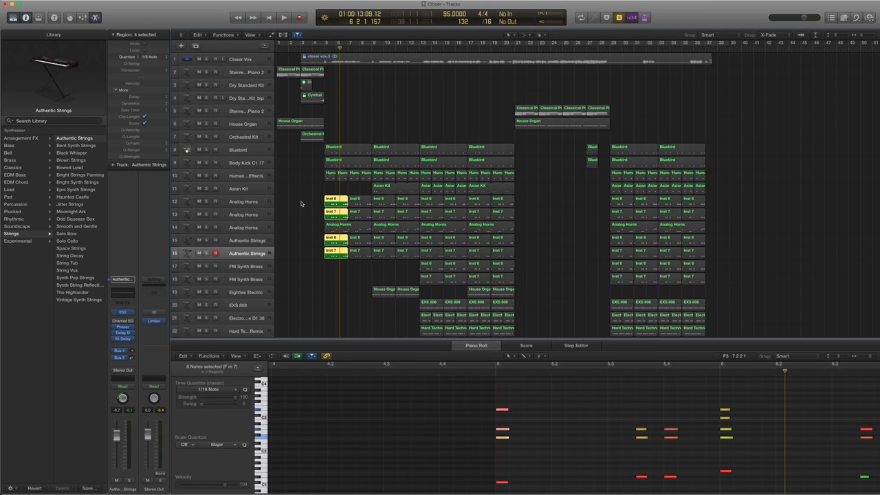
left_click(284, 16)
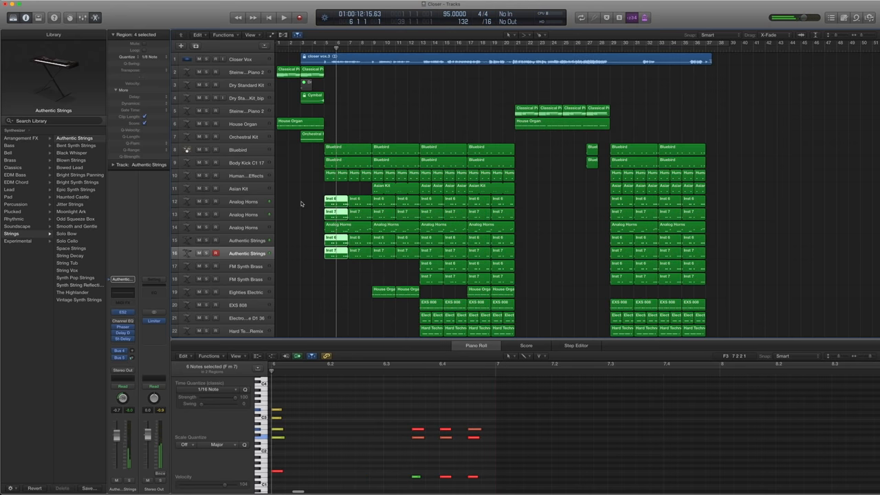
Scroll down the track list and select the Eighties Electric guitar region.
left_click(346, 228)
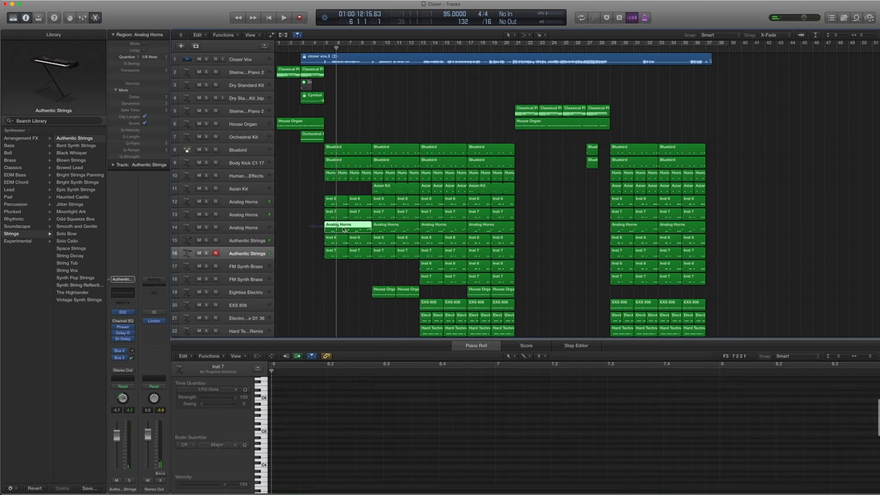
scroll("down", 3)
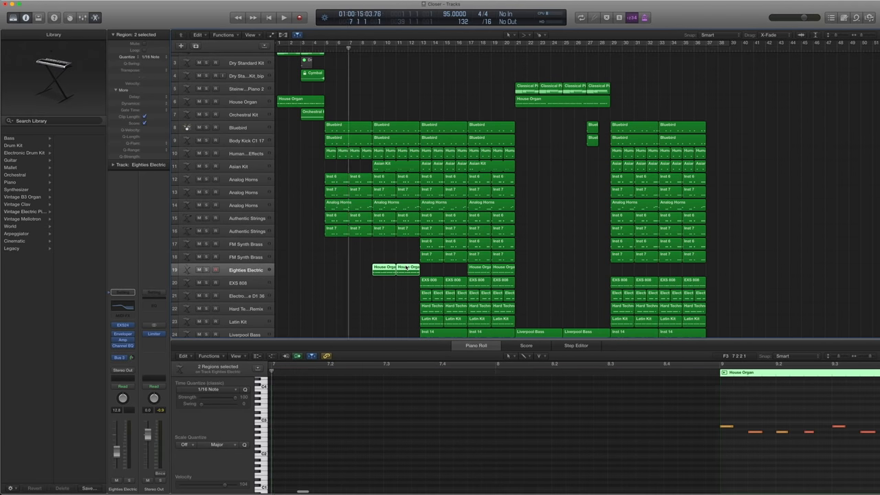
left_click(283, 17)
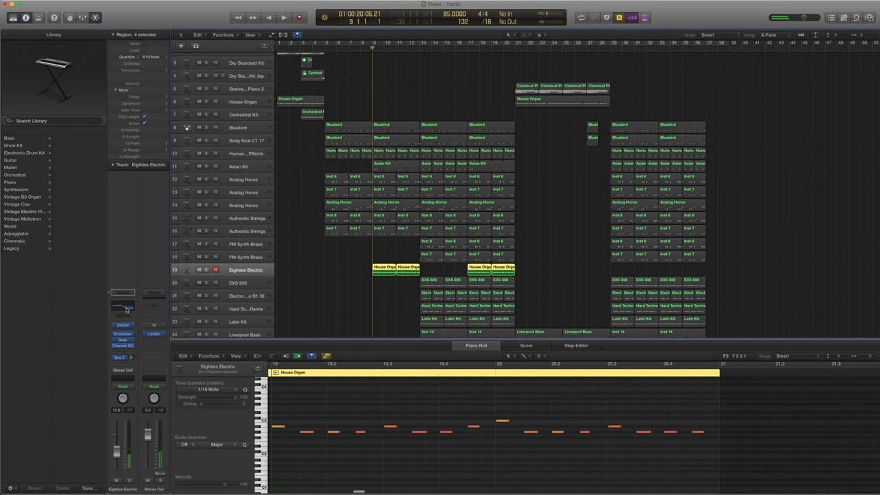
Show the Eighties Electric sound in the Library, check its EXS24 sampler, then close it and play.
left_click(21, 145)
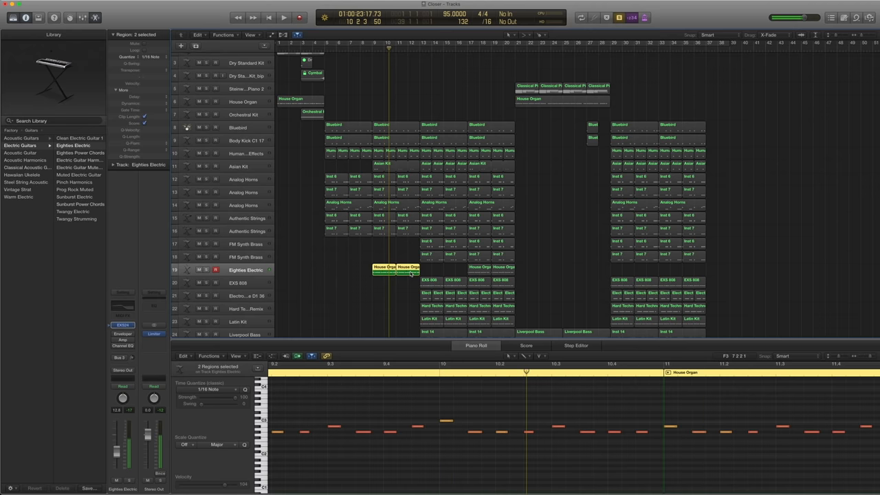
left_click(123, 325)
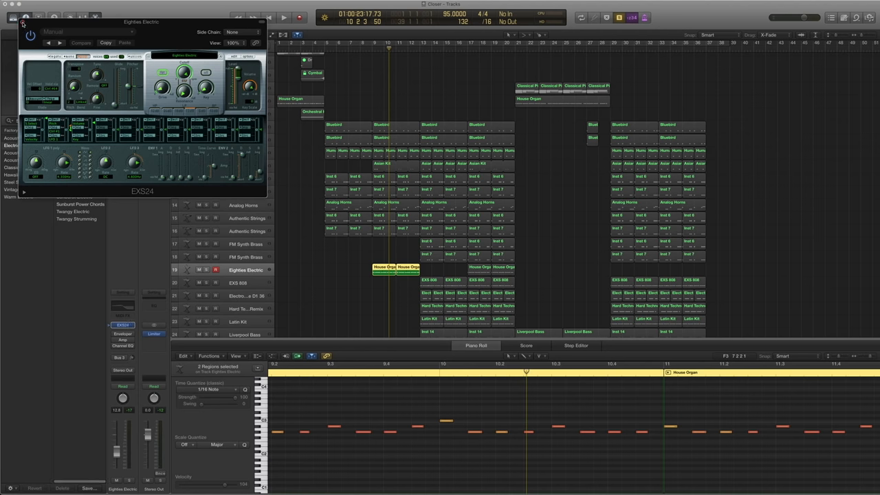
left_click(22, 22)
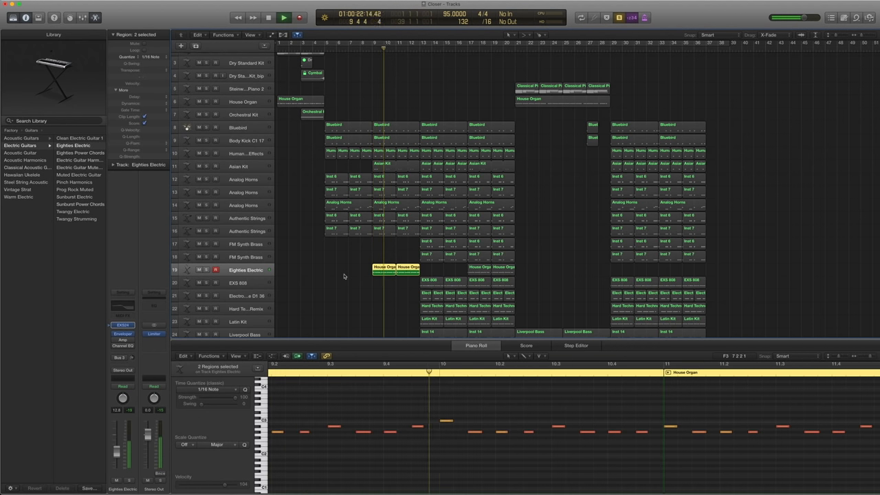
Check the guitar's Amp Designer set to Brown Stack Crunch and close it.
left_click(298, 16)
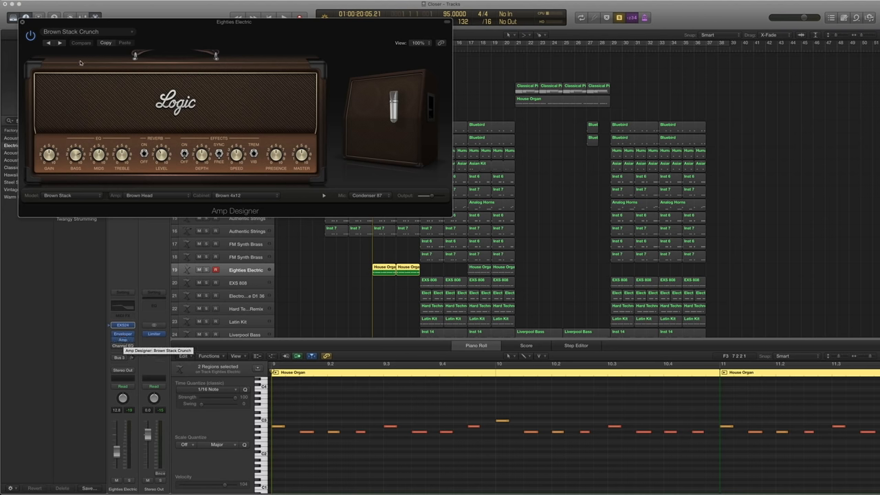
left_click(88, 32)
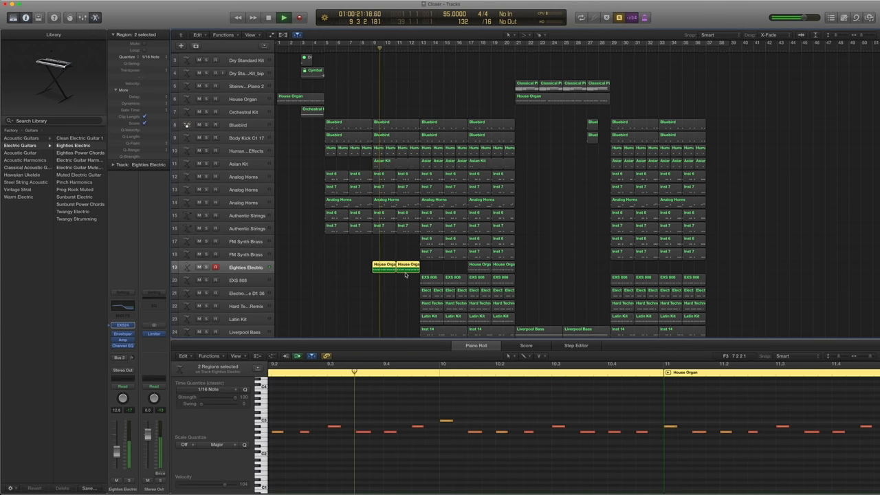
Select the House Organ region, bring its notes into view and start playback.
left_click(283, 16)
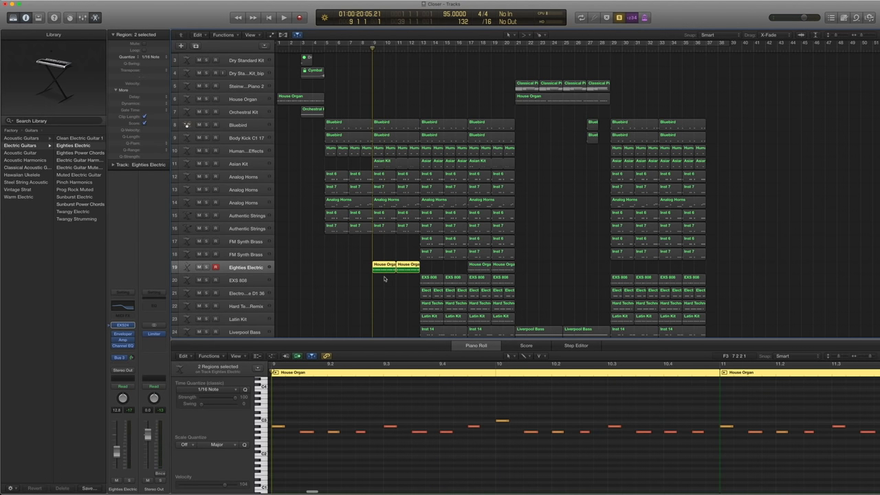
left_click(284, 17)
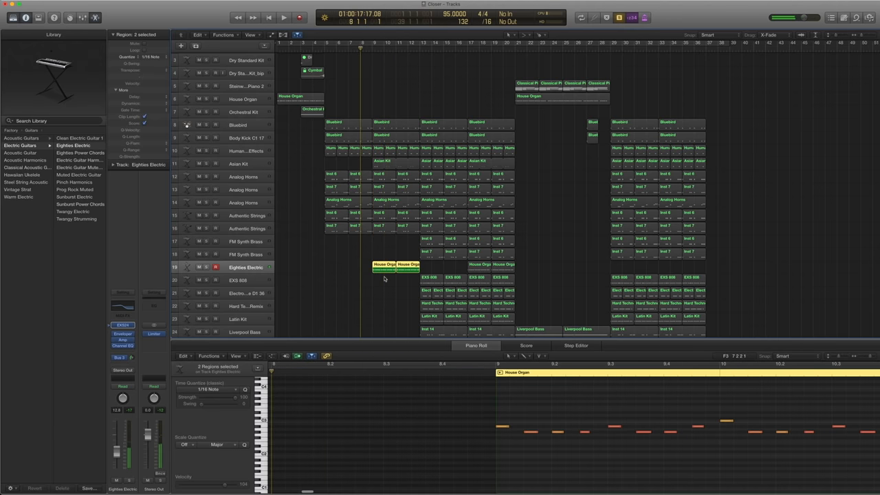
left_click(299, 17)
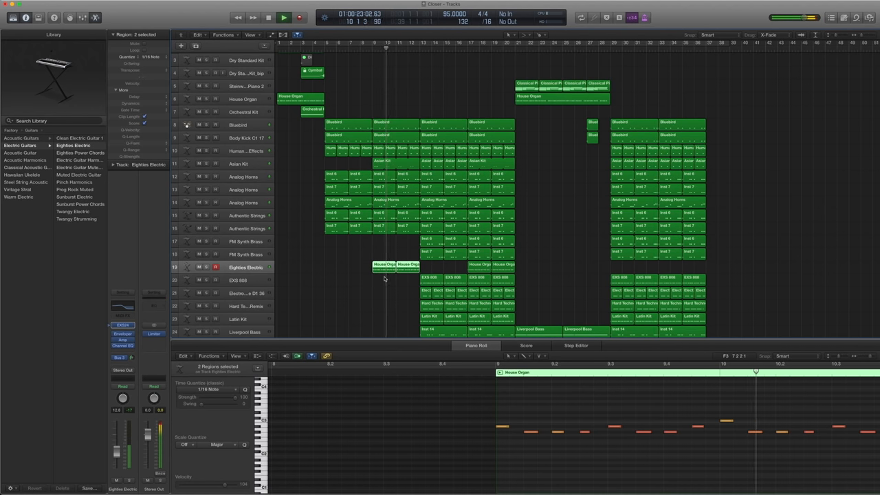
Select the Asian Kit track and region to show its notes, then play the part.
left_click(245, 164)
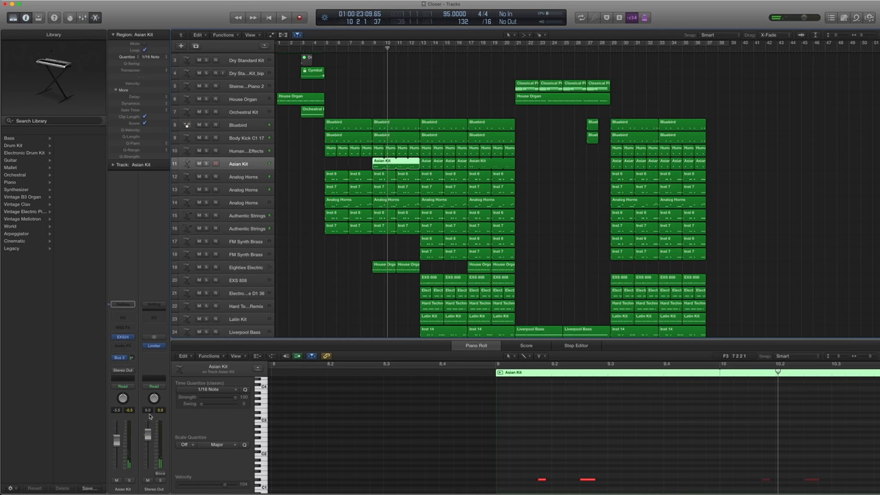
left_click(11, 146)
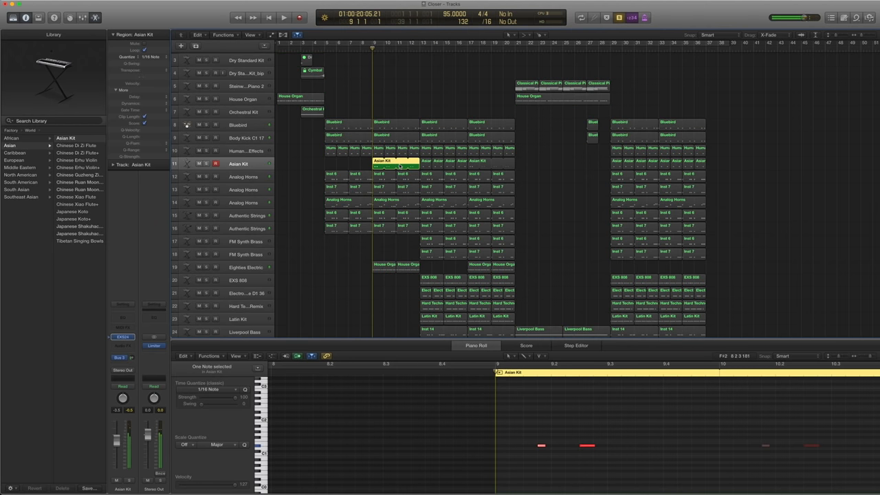
left_click(283, 16)
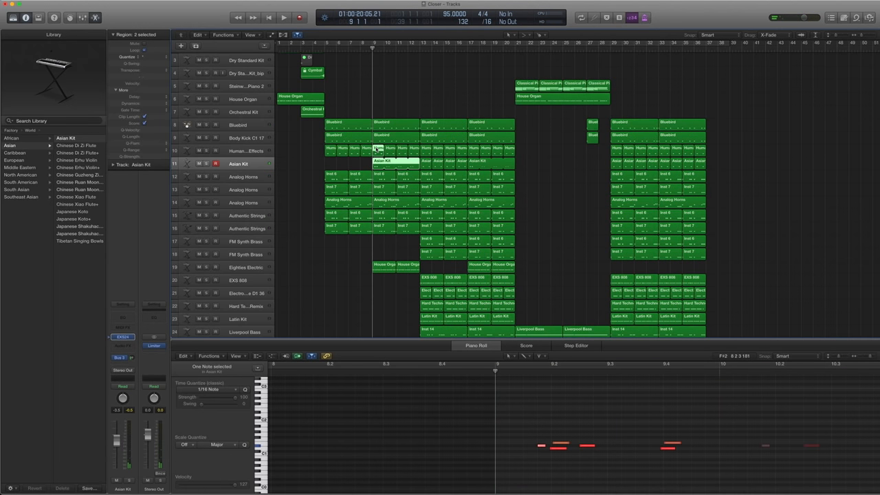
Review the later Asian Kit notes, then hide the editor to see all tracks.
left_click(283, 17)
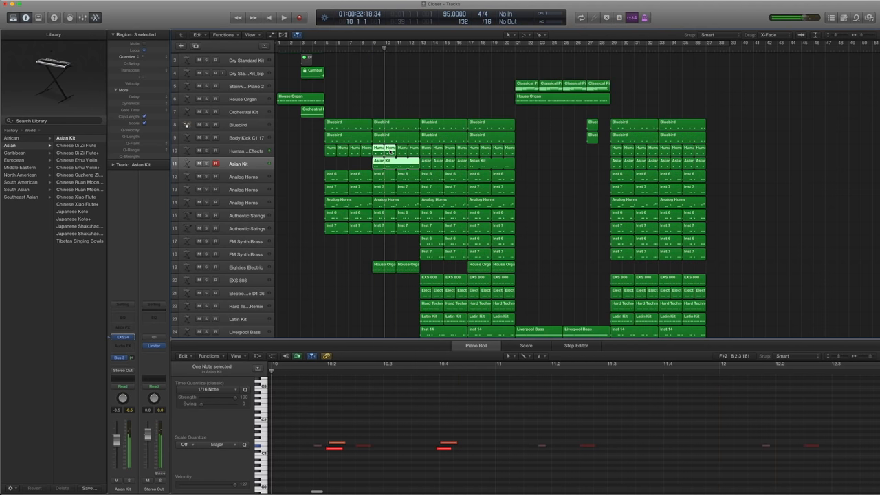
left_click(283, 16)
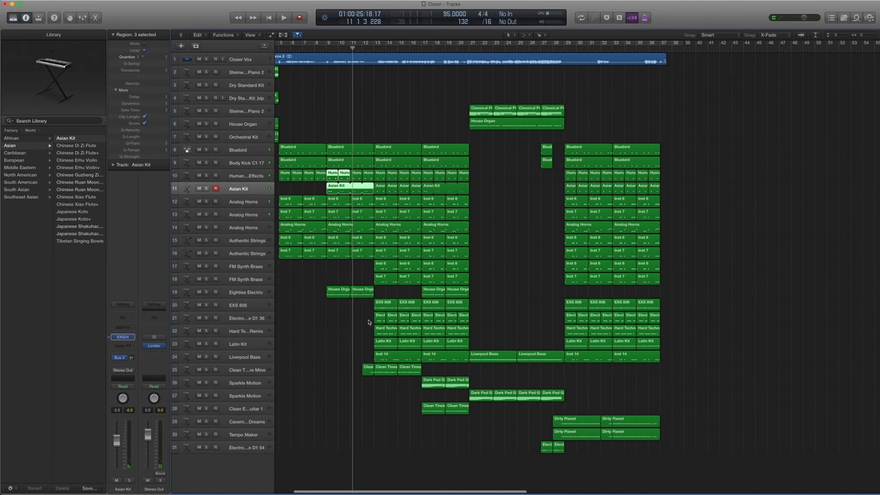
Select the EXS 808 regions, view the whole pattern, then move down to the Electronic Snare track.
left_click(236, 306)
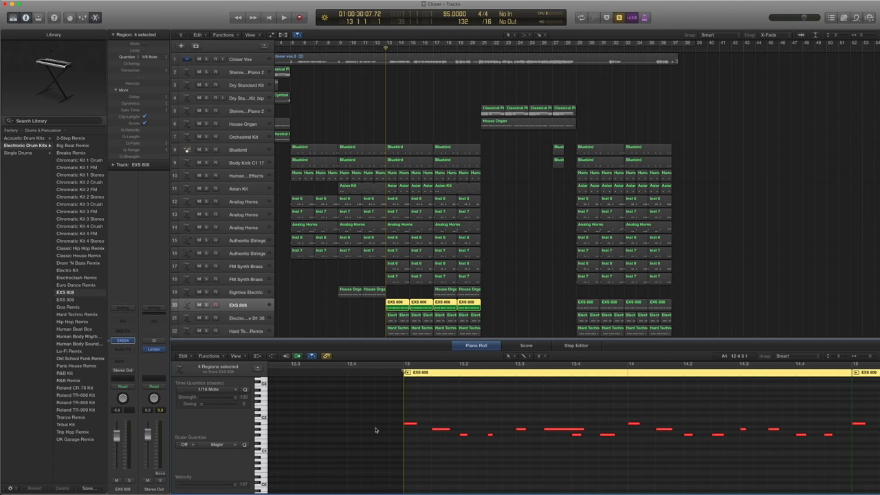
left_click(284, 17)
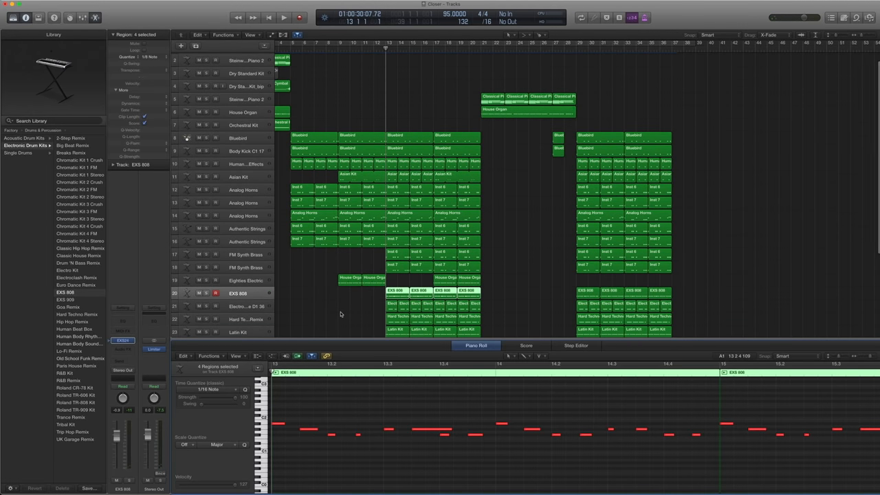
scroll("down", 3)
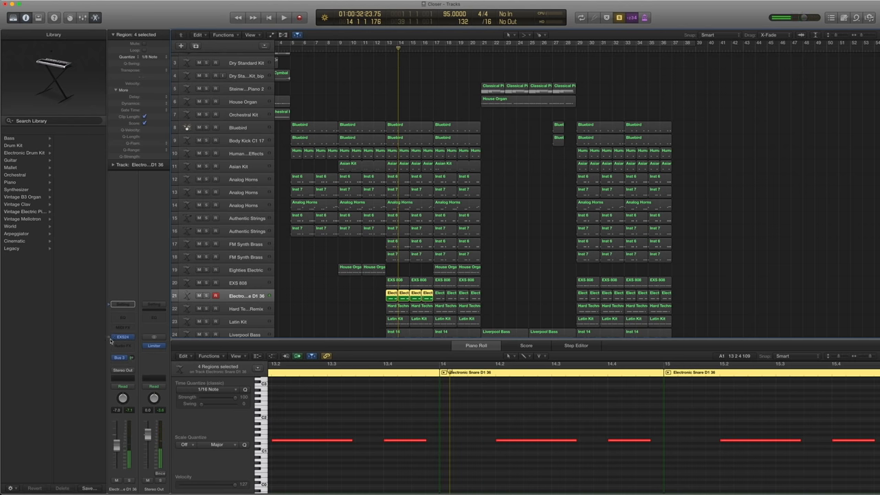
Play the electronic snare regions, then select the Hard Techno Remix track to show its drum notes.
left_click(25, 146)
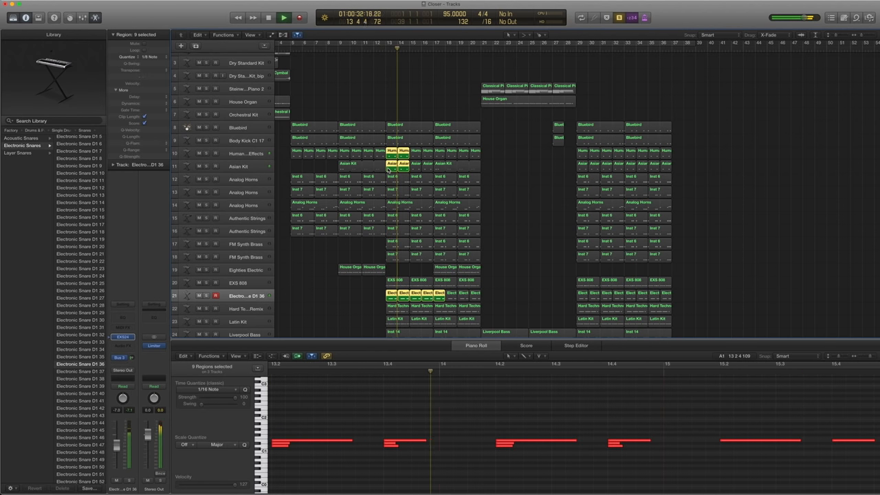
left_click(244, 308)
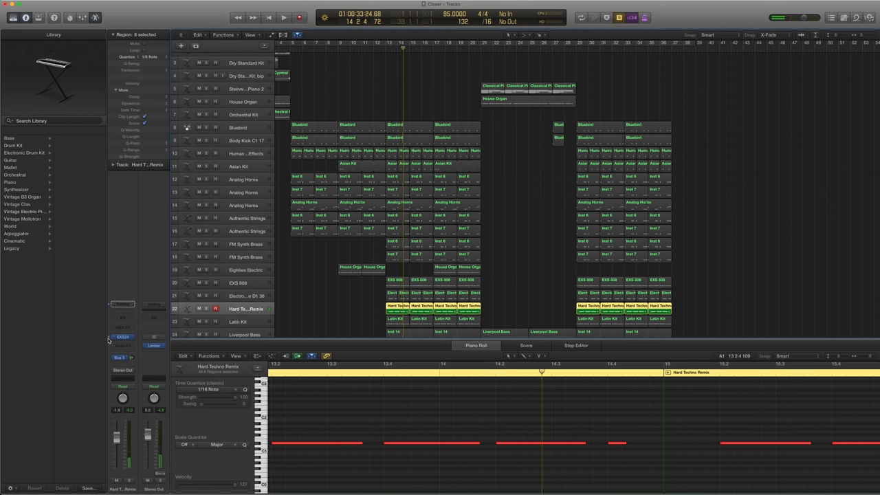
Reveal the Hard Techno Remix kit's patch in the Library.
left_click(25, 146)
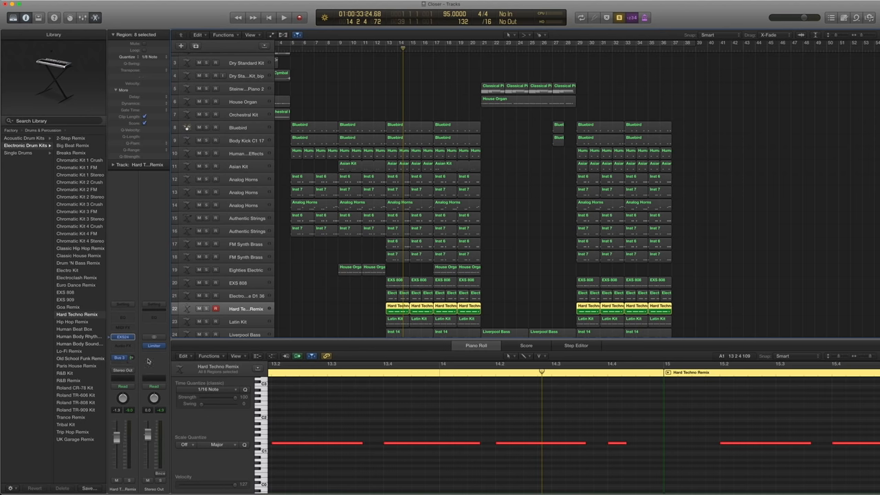
mouse_move(260, 310)
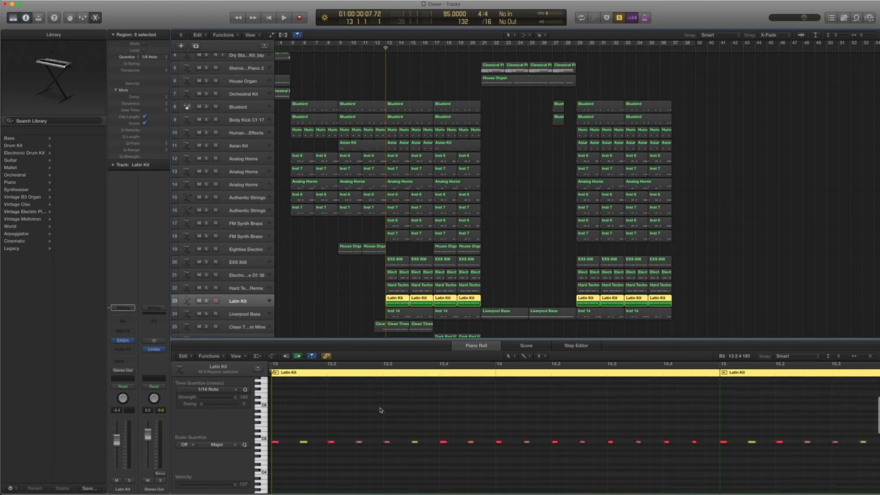
Browse the Latin Kit sounds, play all drum regions of the section together, then select Liverpool Bass.
left_click(283, 17)
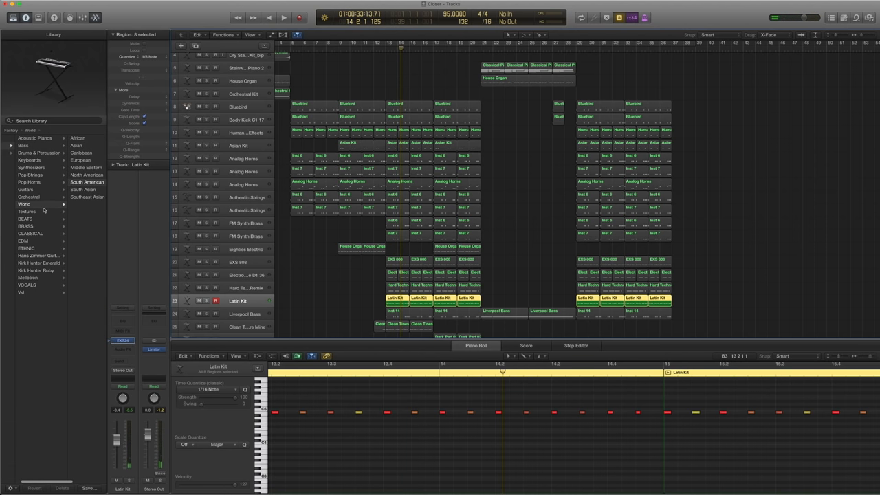
left_click(28, 182)
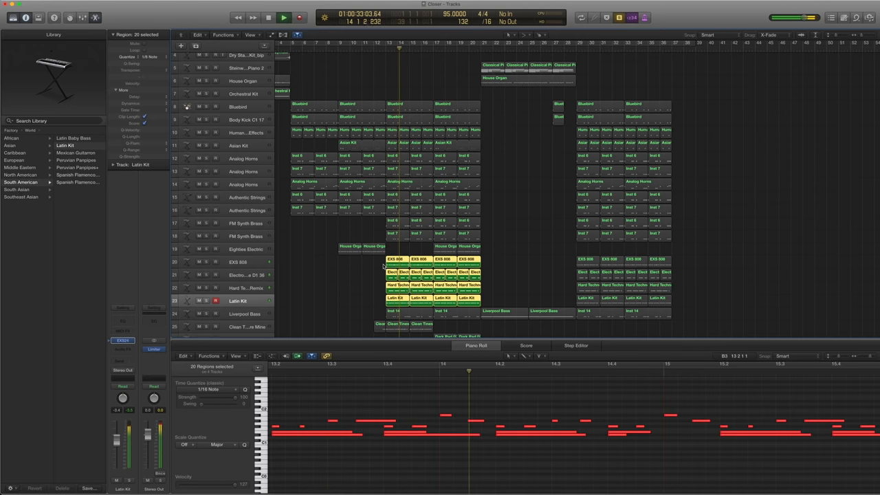
left_click(283, 16)
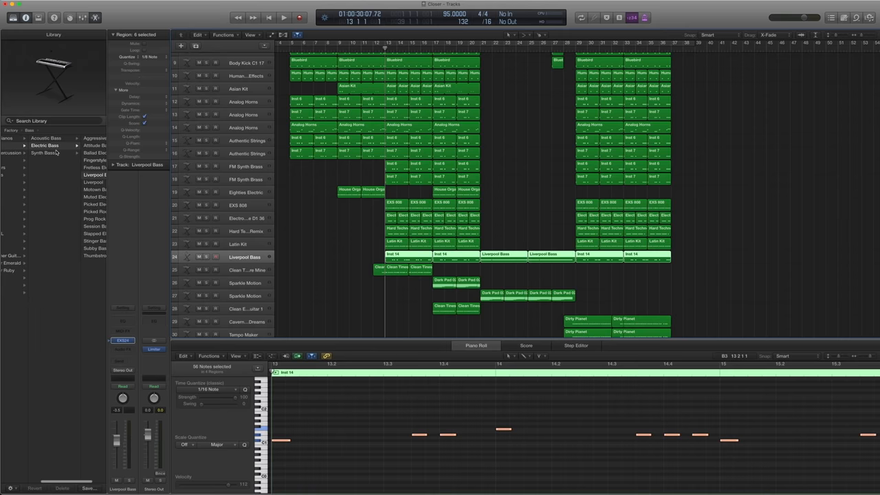
Reveal the Liverpool Bass patch, then select the clean guitar track to view its notes.
left_click(44, 146)
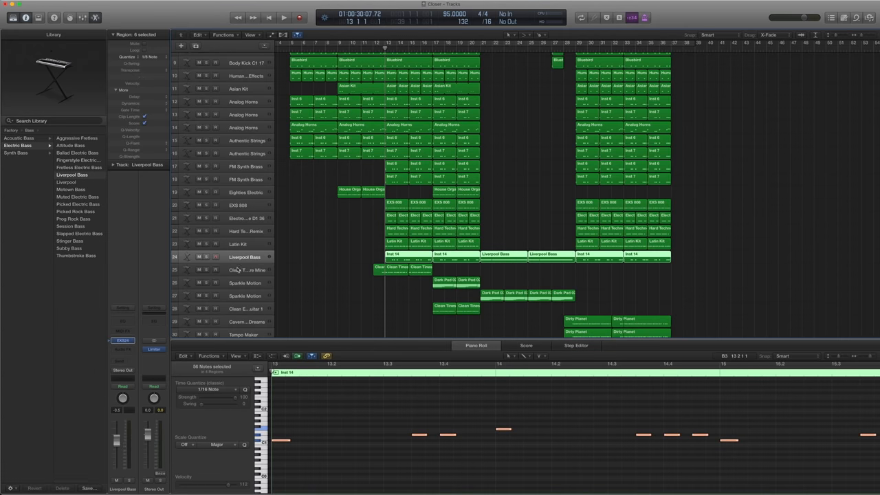
left_click(283, 17)
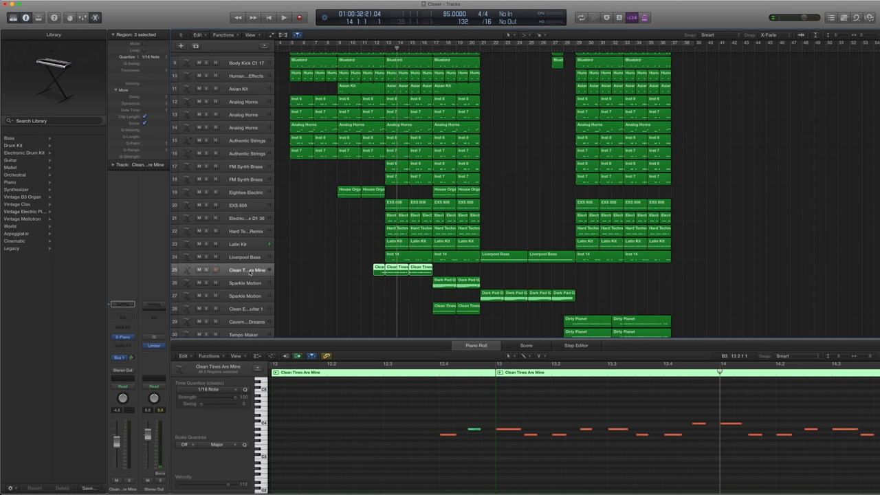
Browse the guitar's Space Designer reverb presets, then select the Sparkle Motion track.
left_click(283, 17)
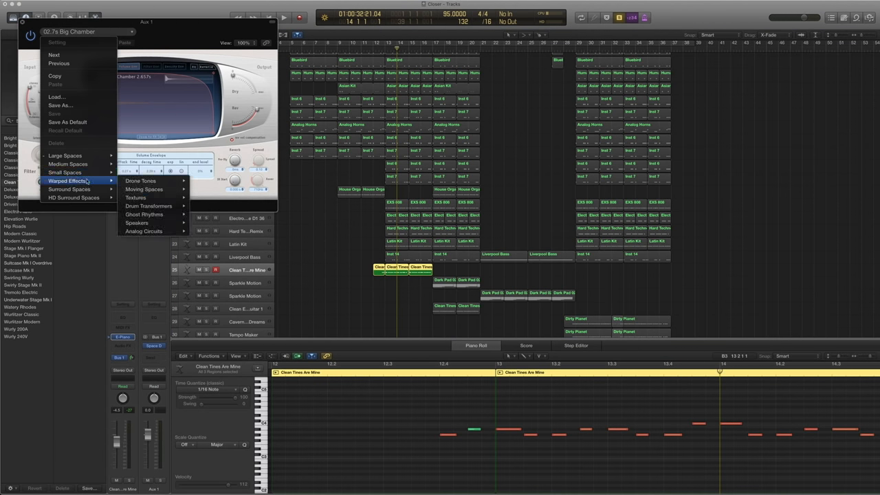
mouse_move(66, 155)
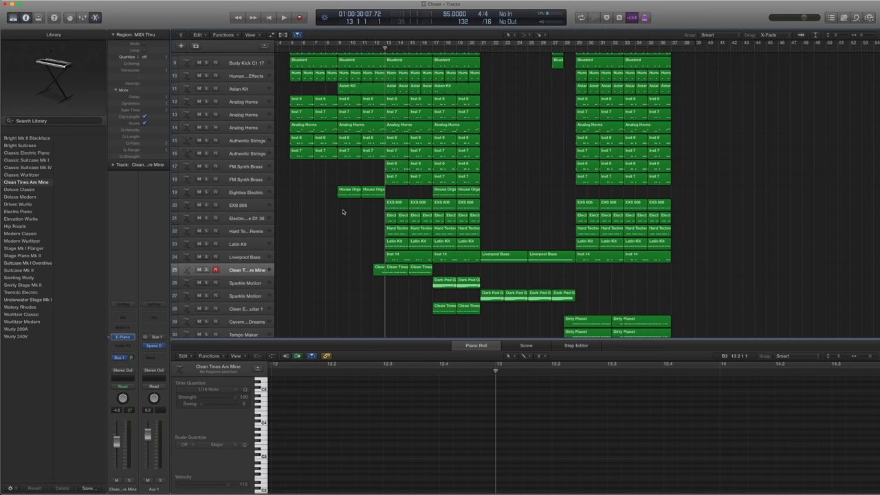
left_click(283, 16)
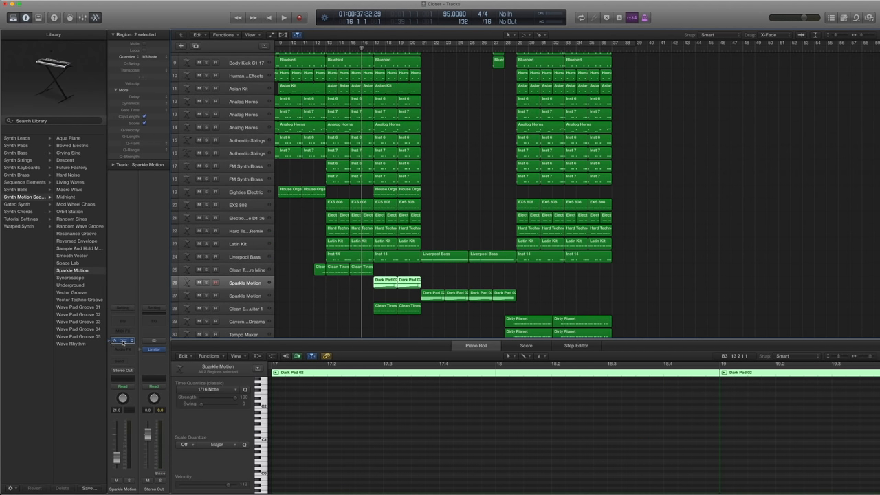
Inspect the Sparkle Motion ES2 synth and its chords, then select Clean Electric Guitar 1.
left_click(85, 31)
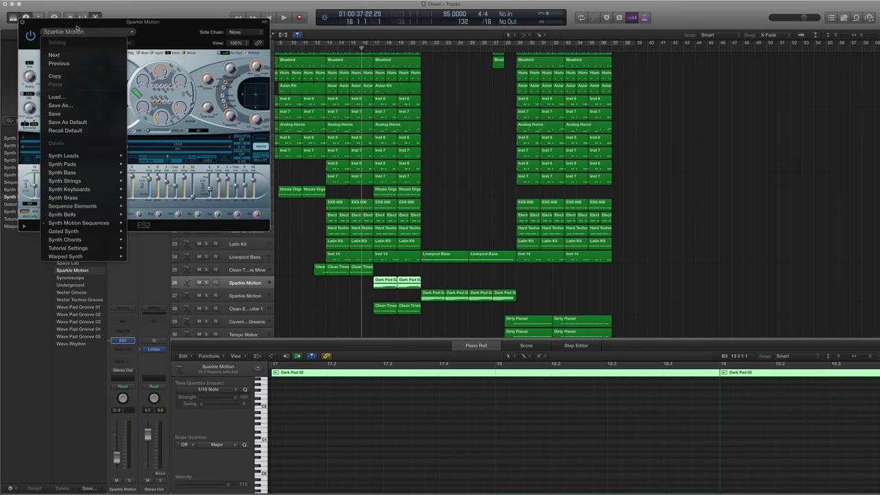
left_click(78, 223)
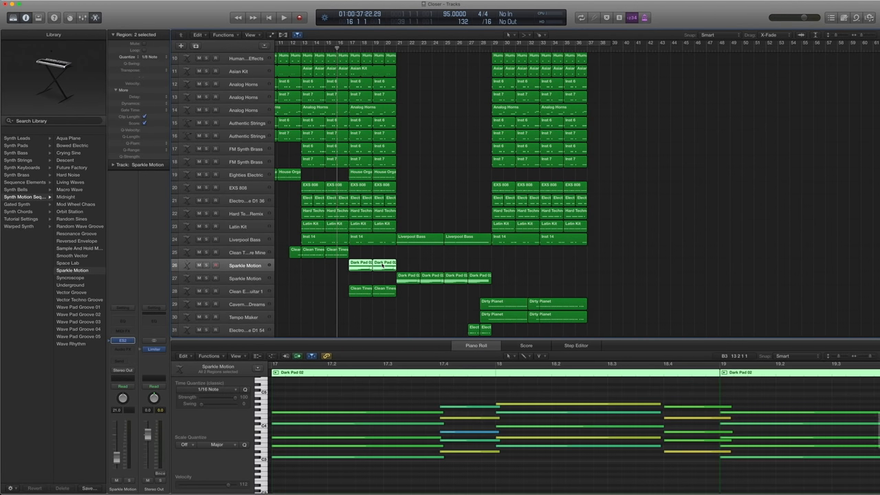
left_click(283, 16)
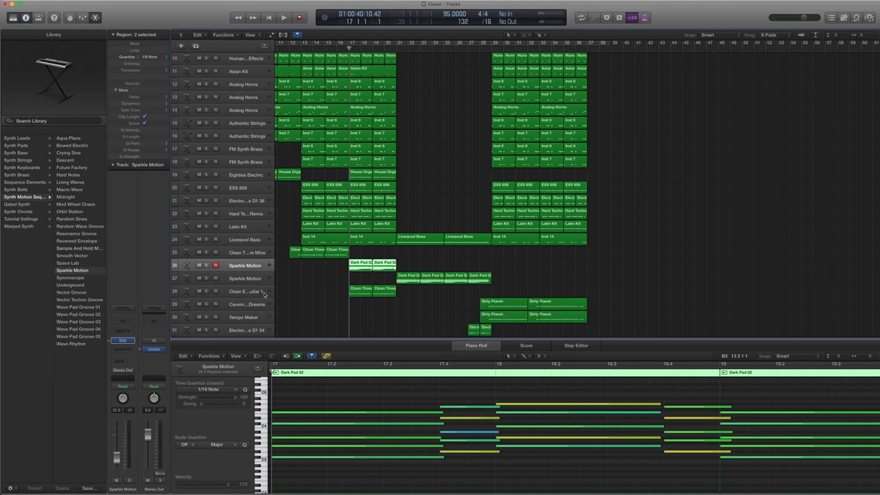
left_click(244, 291)
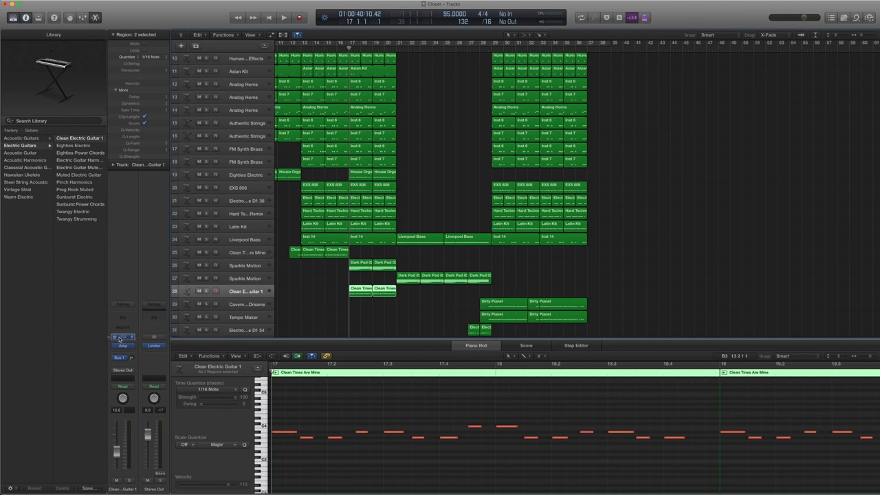
Check the Clean Electric Guitar 1 Amp Designer (Awesome Tweed), then show its Clean Tones regions' notes.
left_click(122, 336)
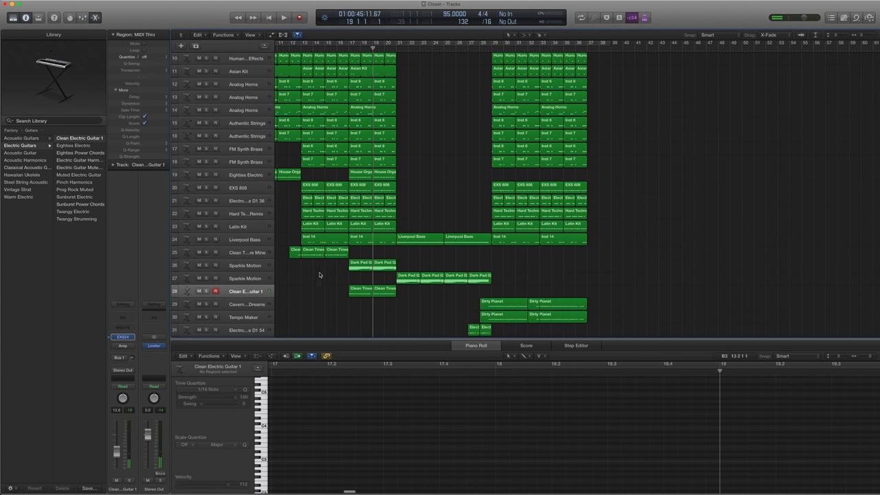
left_click(360, 288)
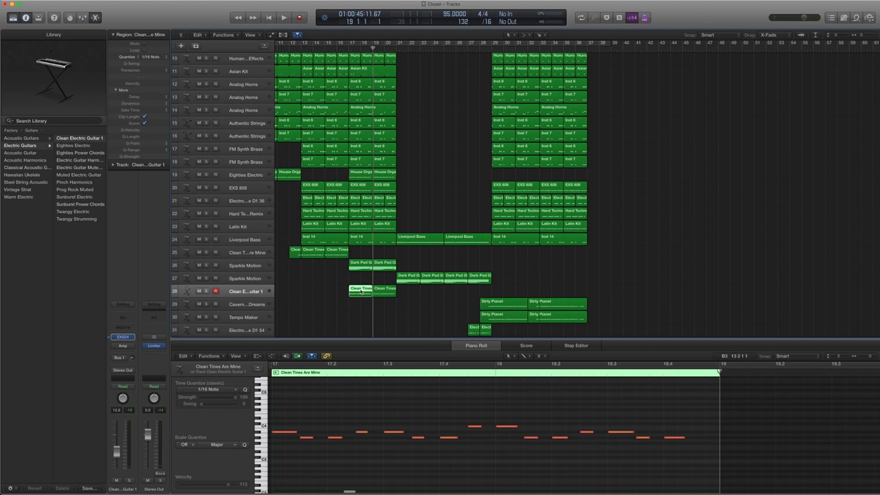
mouse_move(121, 351)
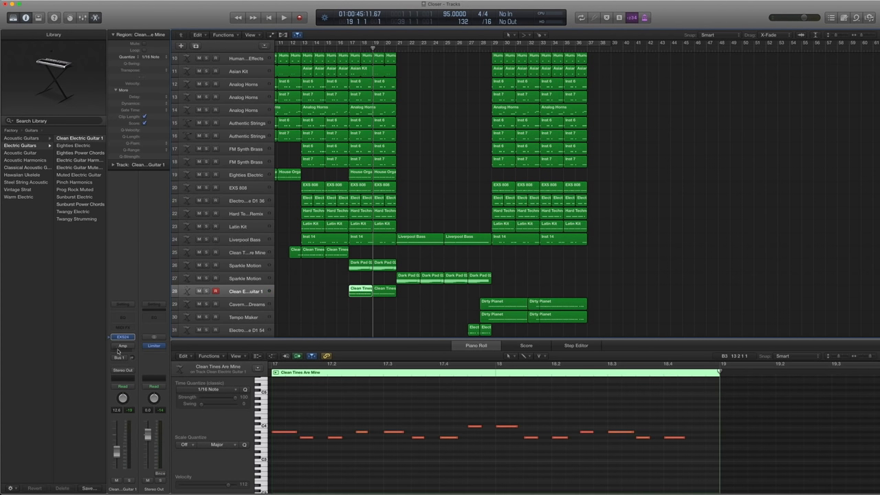
left_click(123, 345)
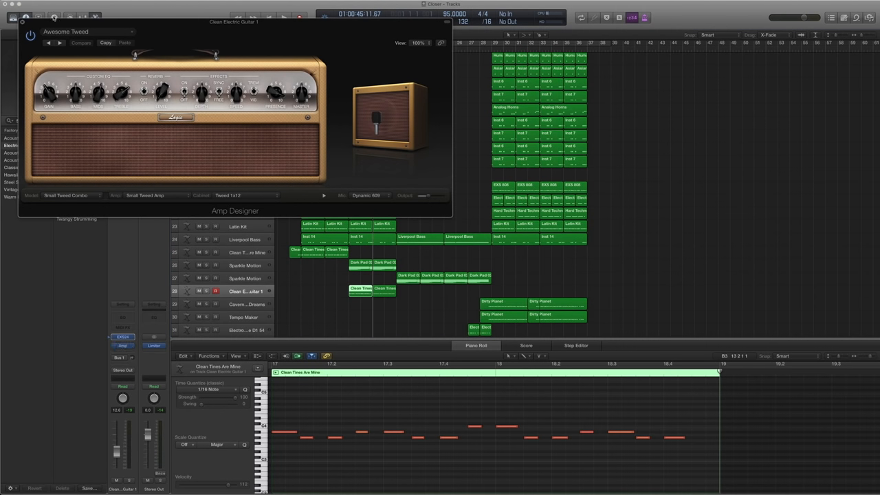
left_click(88, 31)
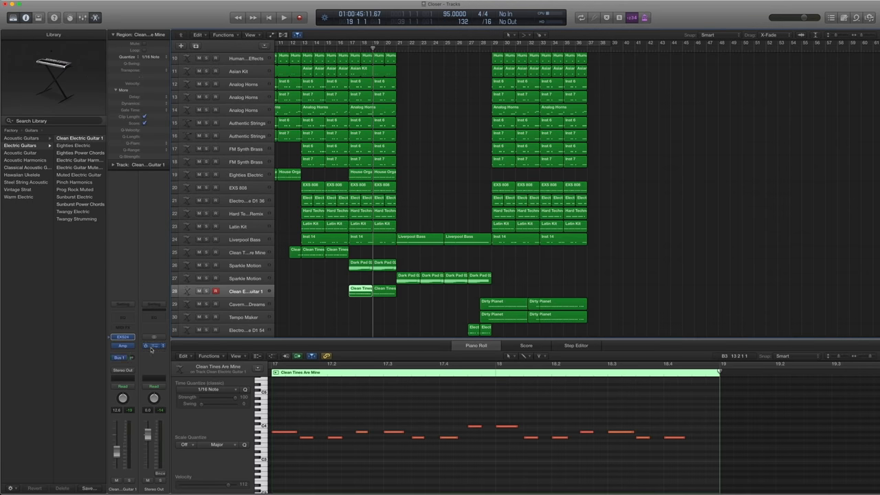
left_click(154, 347)
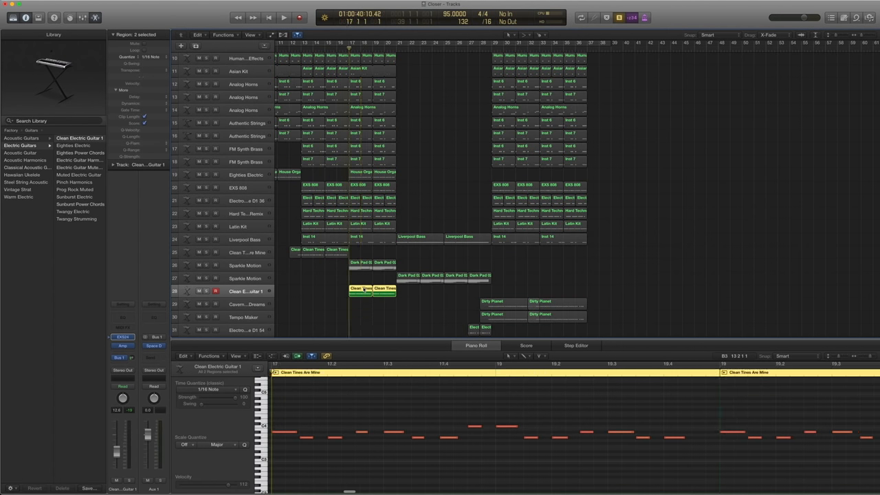
View the stacked chorus regions' notes together, then scroll up to the Steinway Grand Piano track.
left_click(283, 16)
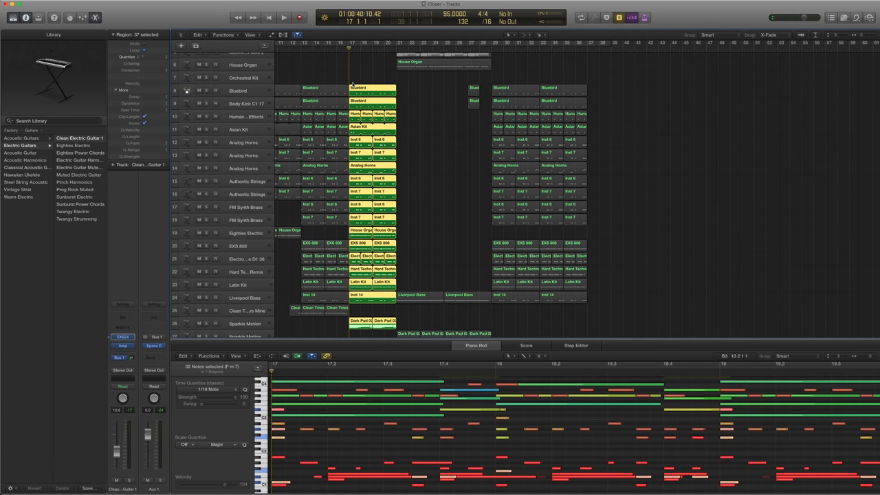
left_click(283, 16)
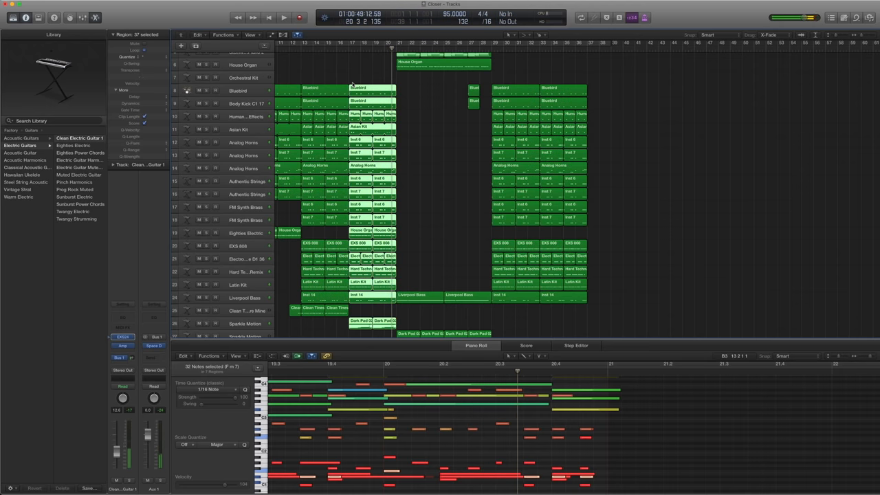
scroll("down", 3)
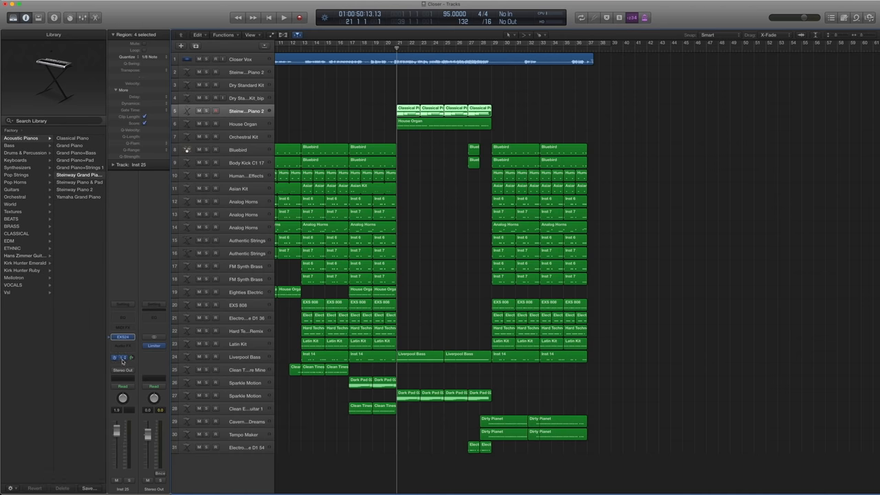
Show the grand piano region's notes, then the House Organ region's notes in the editor.
left_click(122, 358)
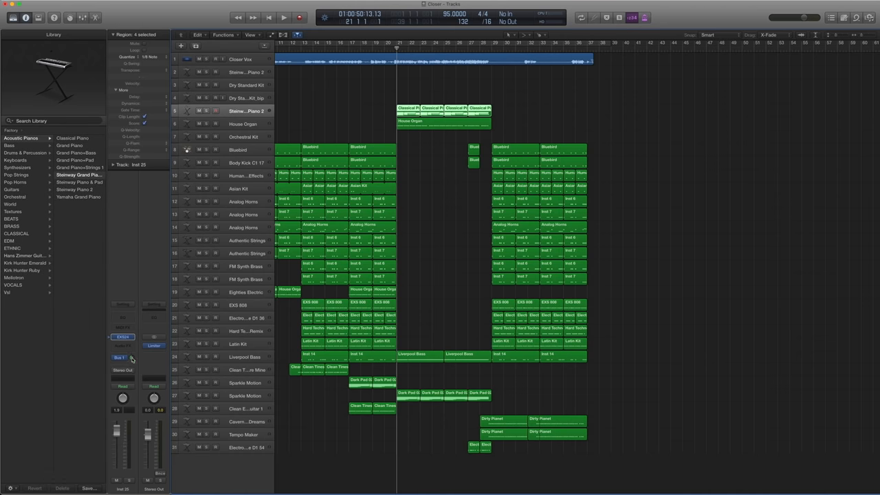
mouse_move(529, 105)
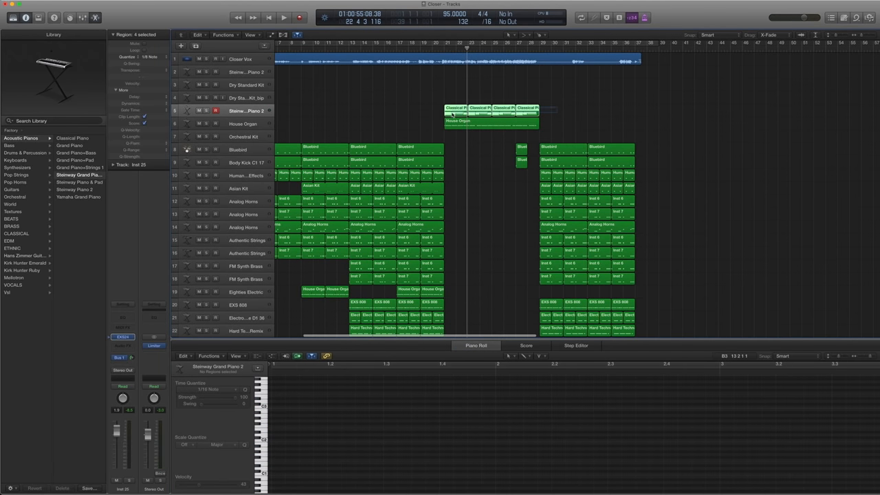
left_click(242, 123)
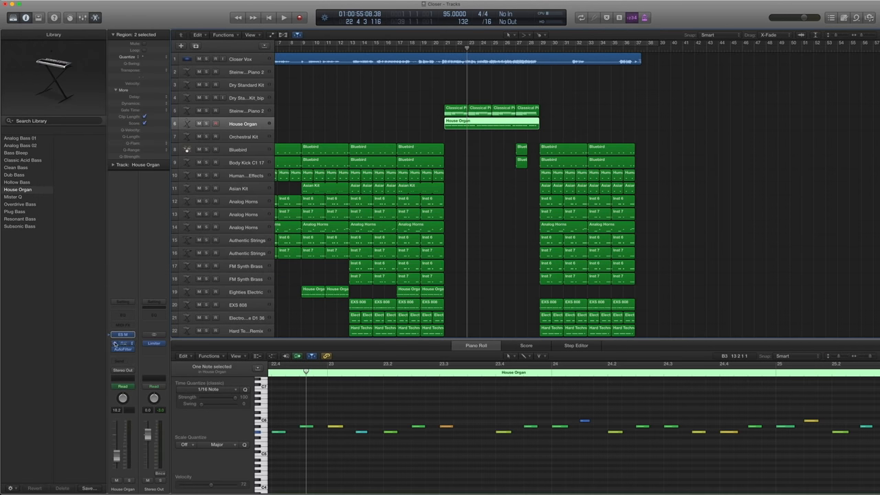
Play back the House Organ section from the ruler, then select the Liverpool Bass regions to show their notes.
left_click(122, 344)
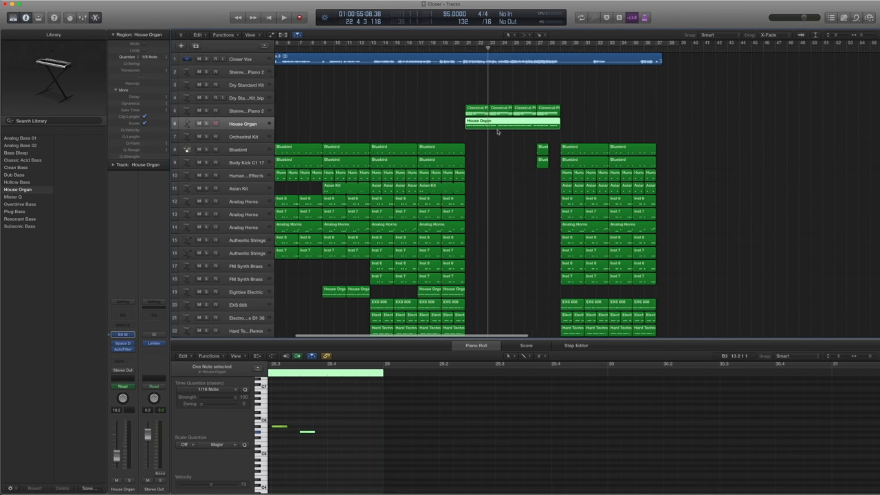
scroll("left", 3)
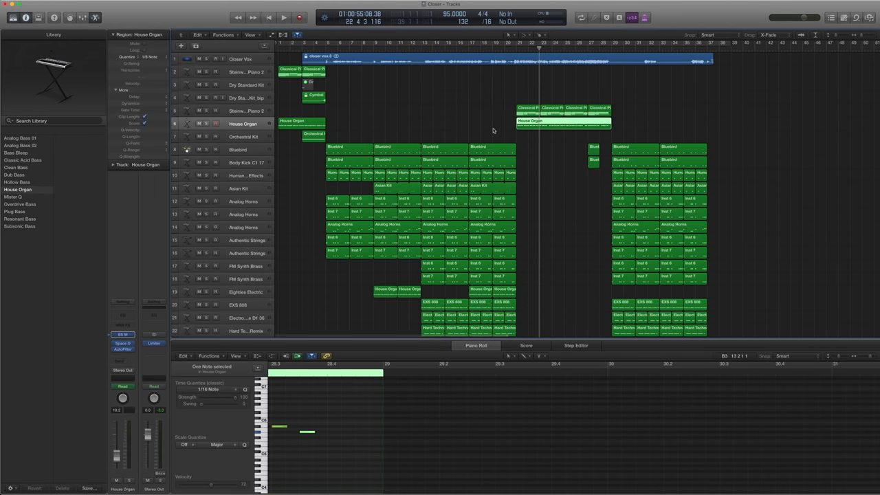
left_click(283, 17)
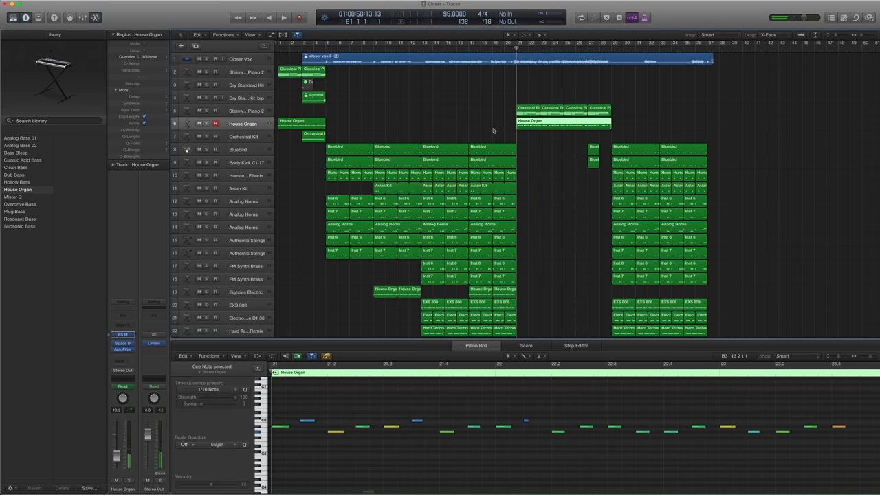
left_click(283, 17)
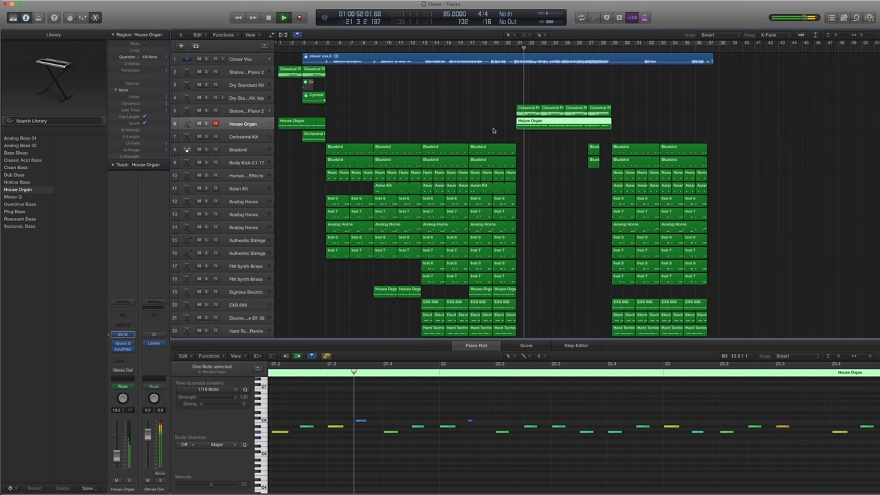
left_click(283, 16)
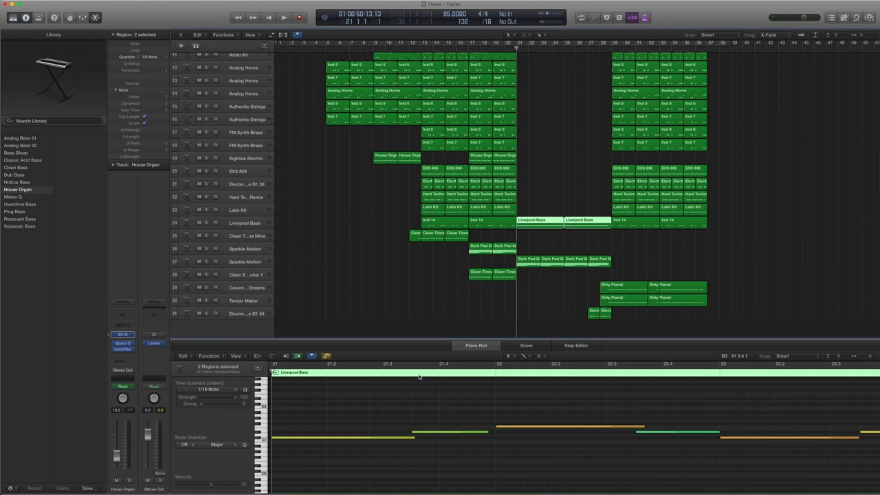
Show the Sparkle Motion Dark Pad notes, then open the short region on the bottom drum track.
left_click(283, 16)
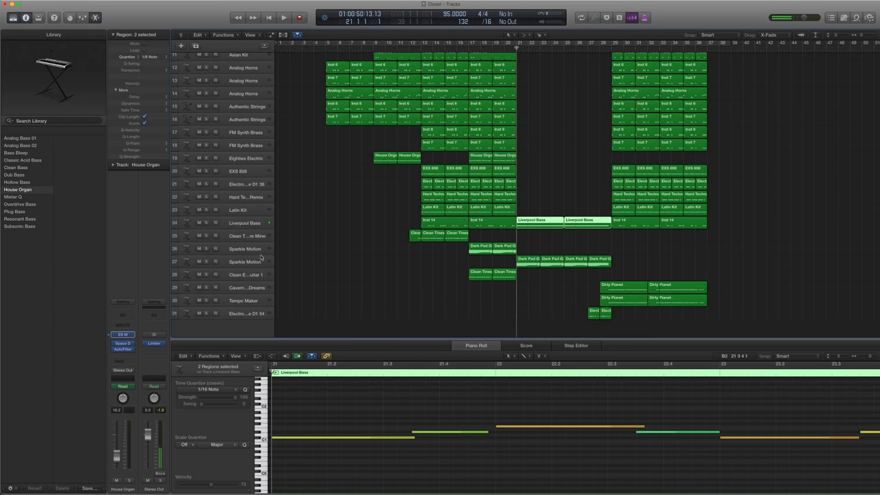
left_click(245, 248)
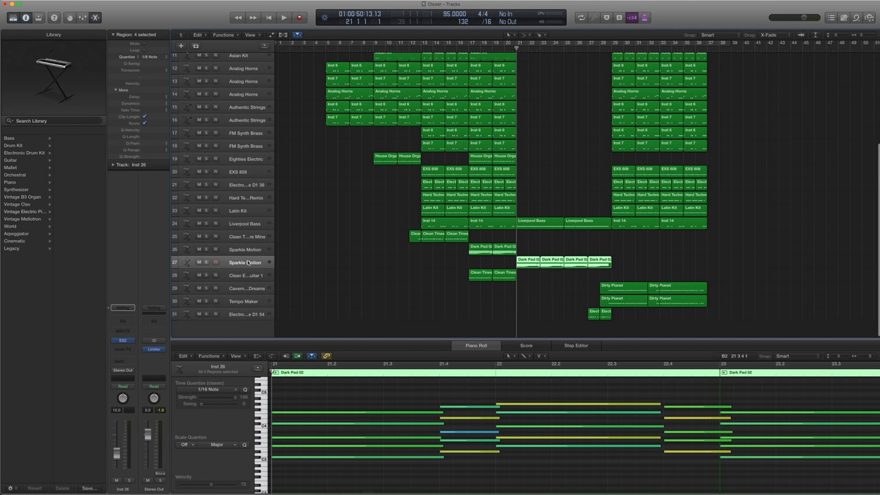
left_click(529, 259)
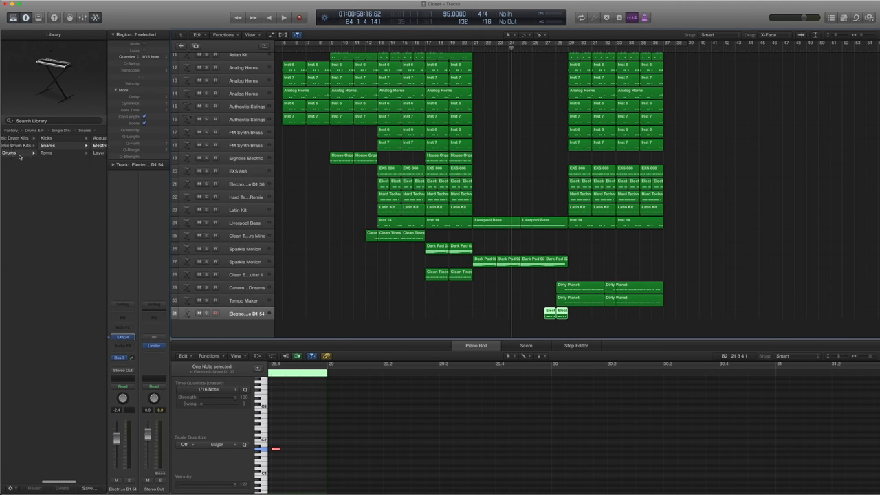
Browse the Electronic Snares patches, then show the Dirty Planet region's notes on Cavernous Dreams.
left_click(47, 146)
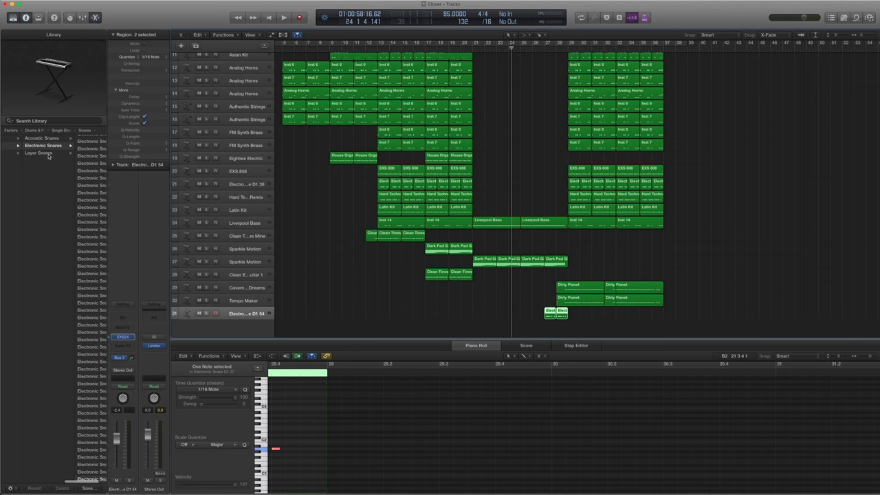
left_click(42, 146)
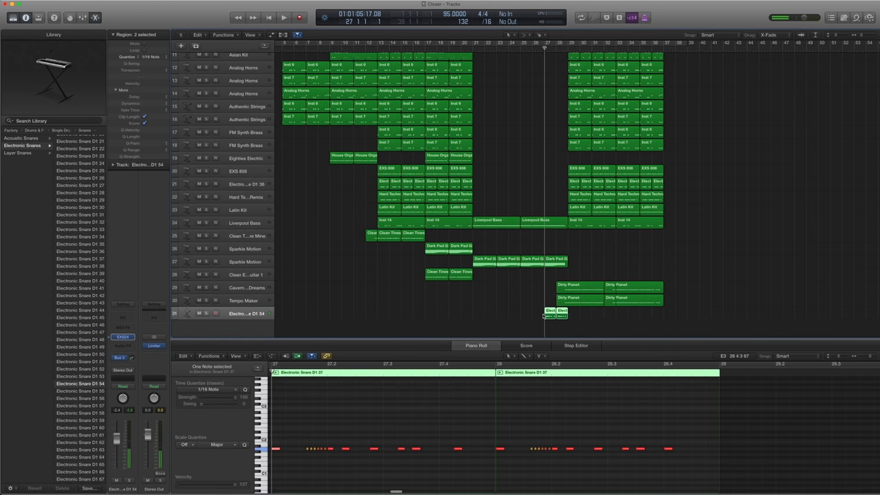
left_click(283, 16)
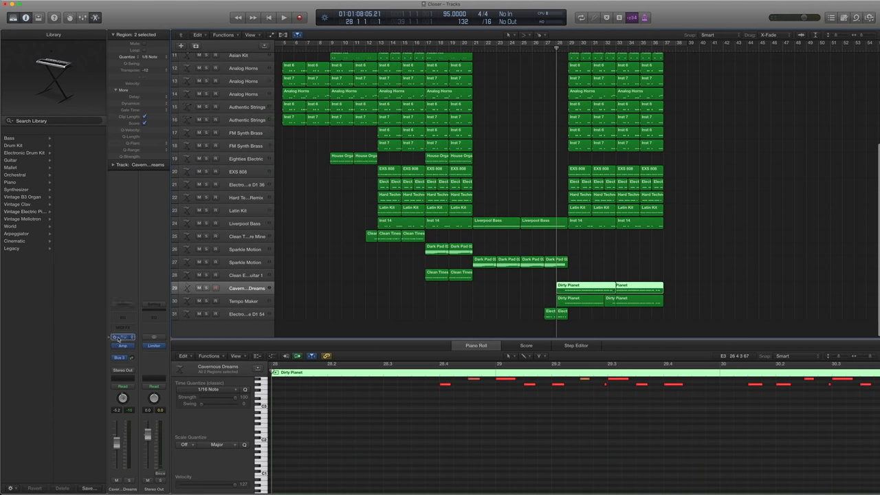
Check the Amp Designer insert on Cavernous Dreams, close it, and browse Synth Leads.
left_click(122, 336)
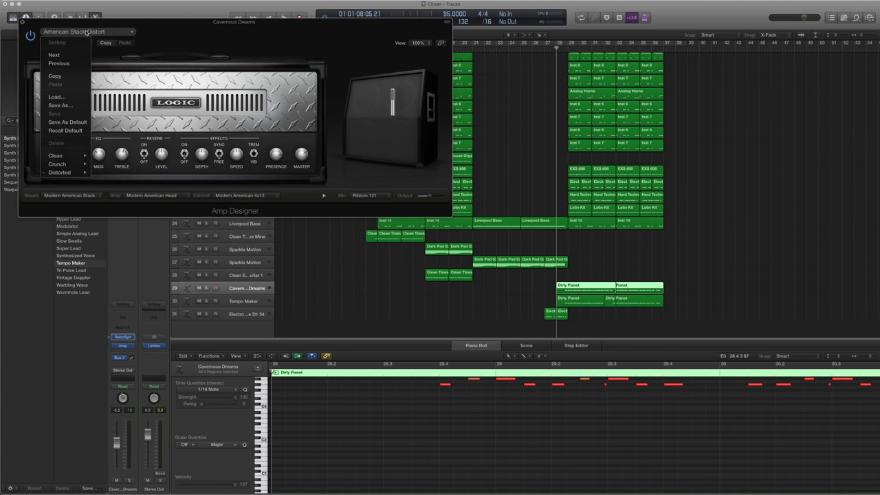
left_click(60, 171)
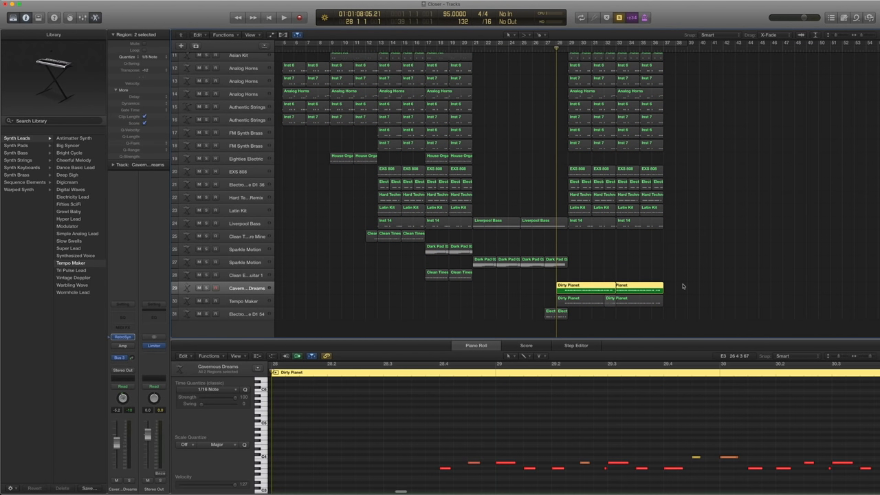
left_click(283, 16)
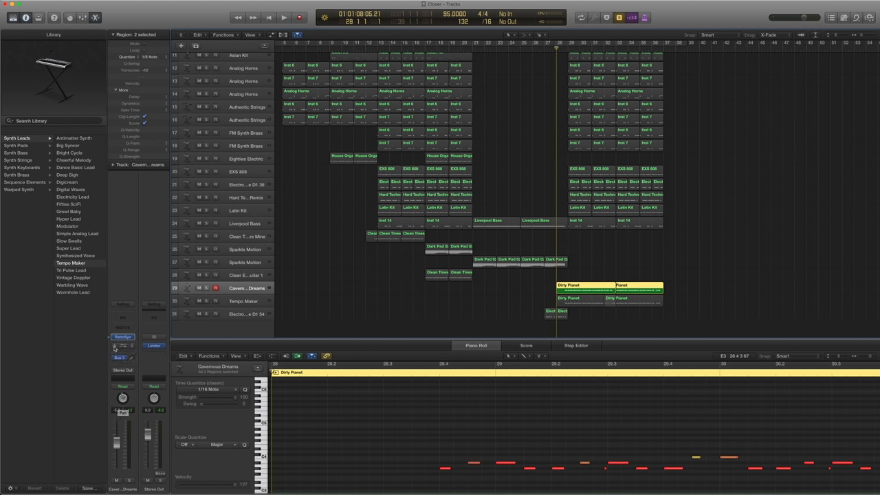
left_click(283, 17)
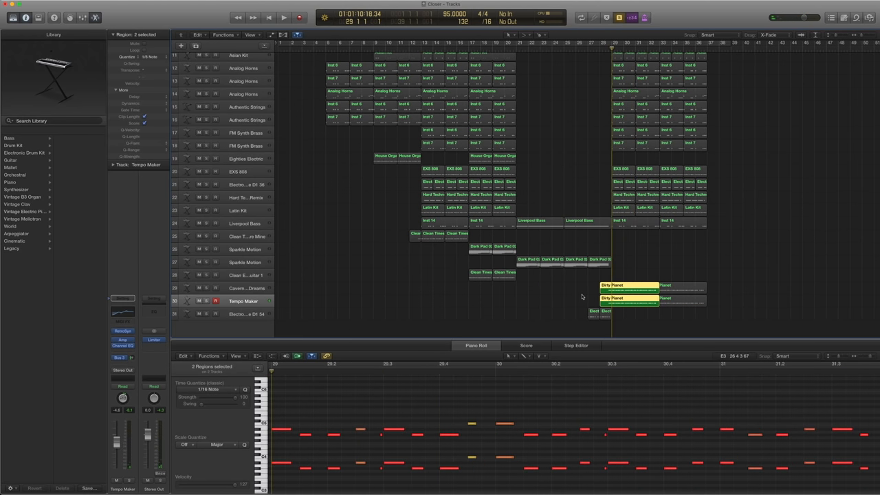
Select the Tempo Maker regions and open that channel strip's Channel EQ insert.
left_click(284, 16)
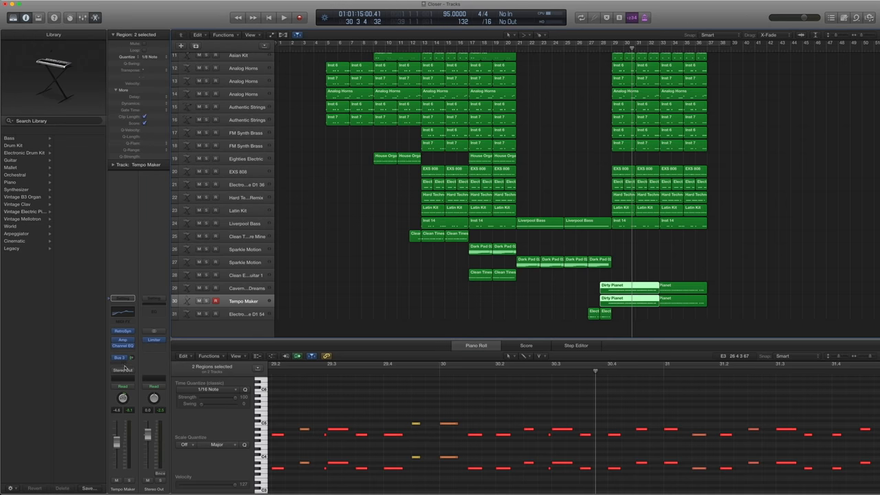
left_click(122, 346)
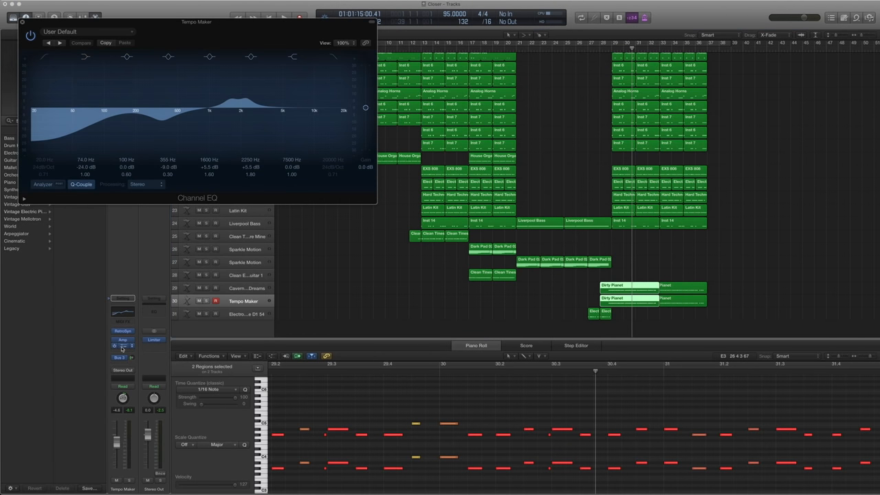